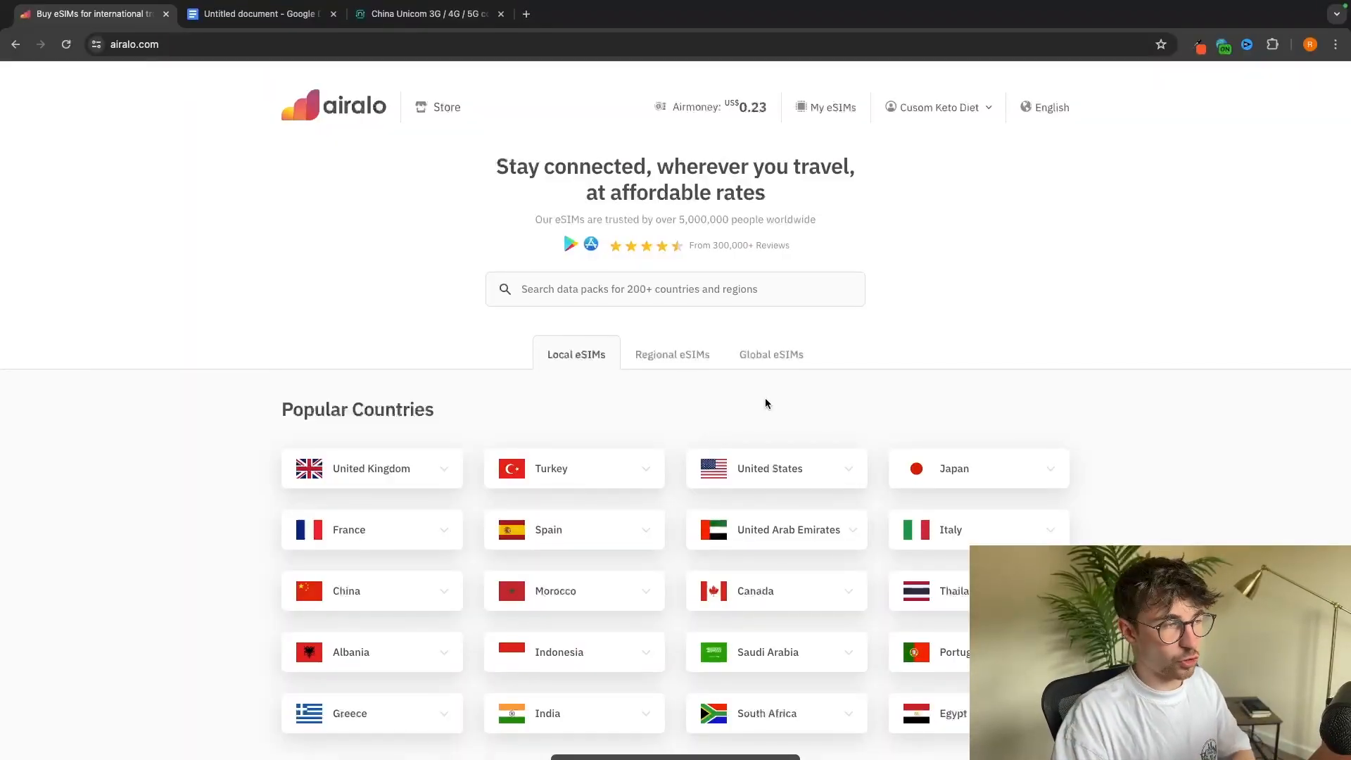
# Search for 'portugal' and open Portugal's local eSIM plans.
pyautogui.click(671, 354)
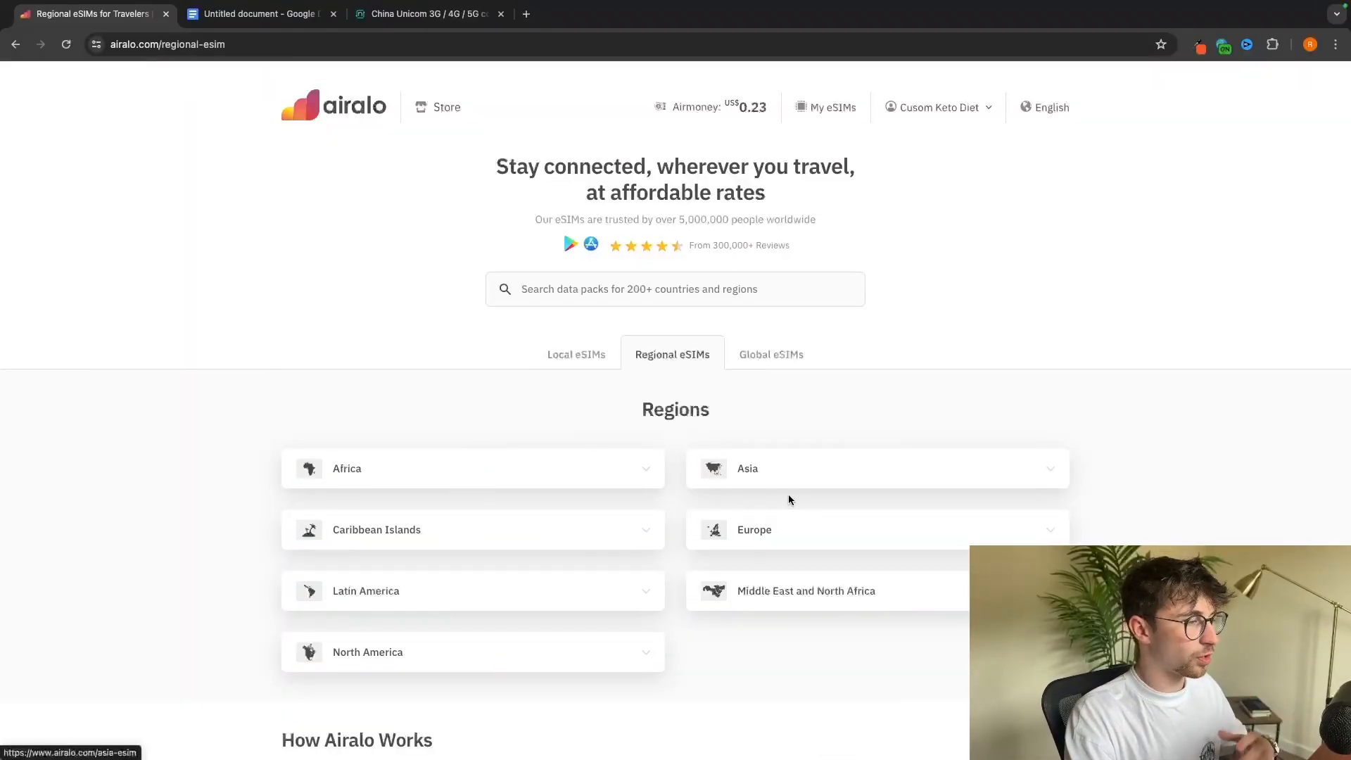
pyautogui.click(575, 354)
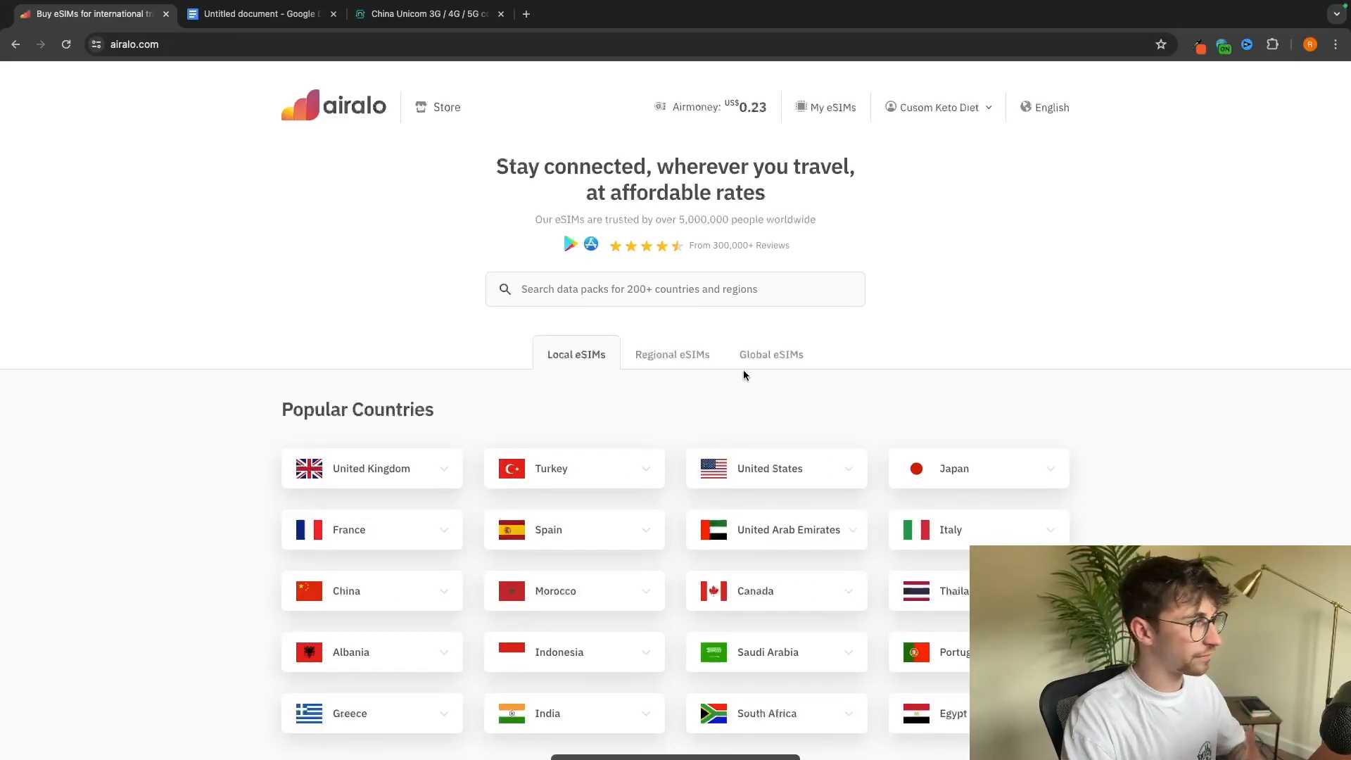
pyautogui.moveTo(360, 134)
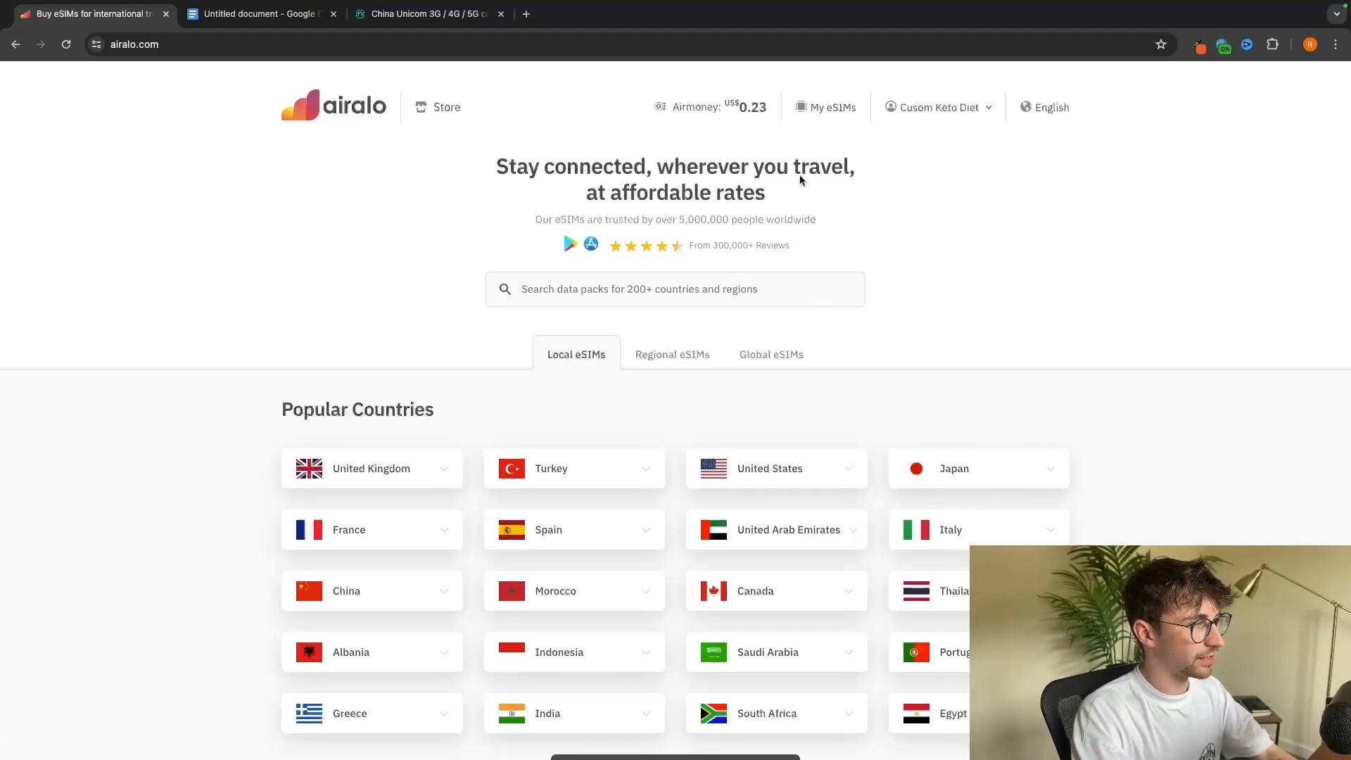
pyautogui.moveTo(922, 263)
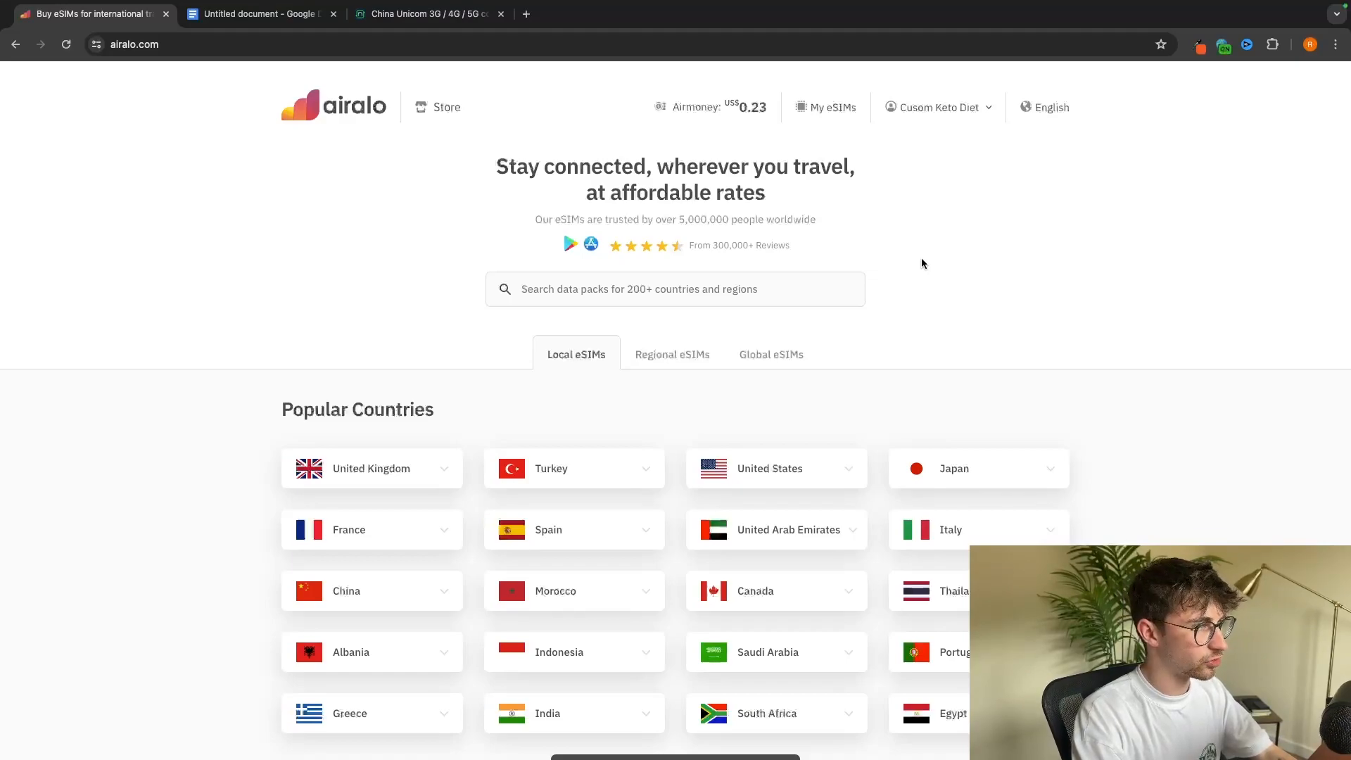
pyautogui.click(675, 289)
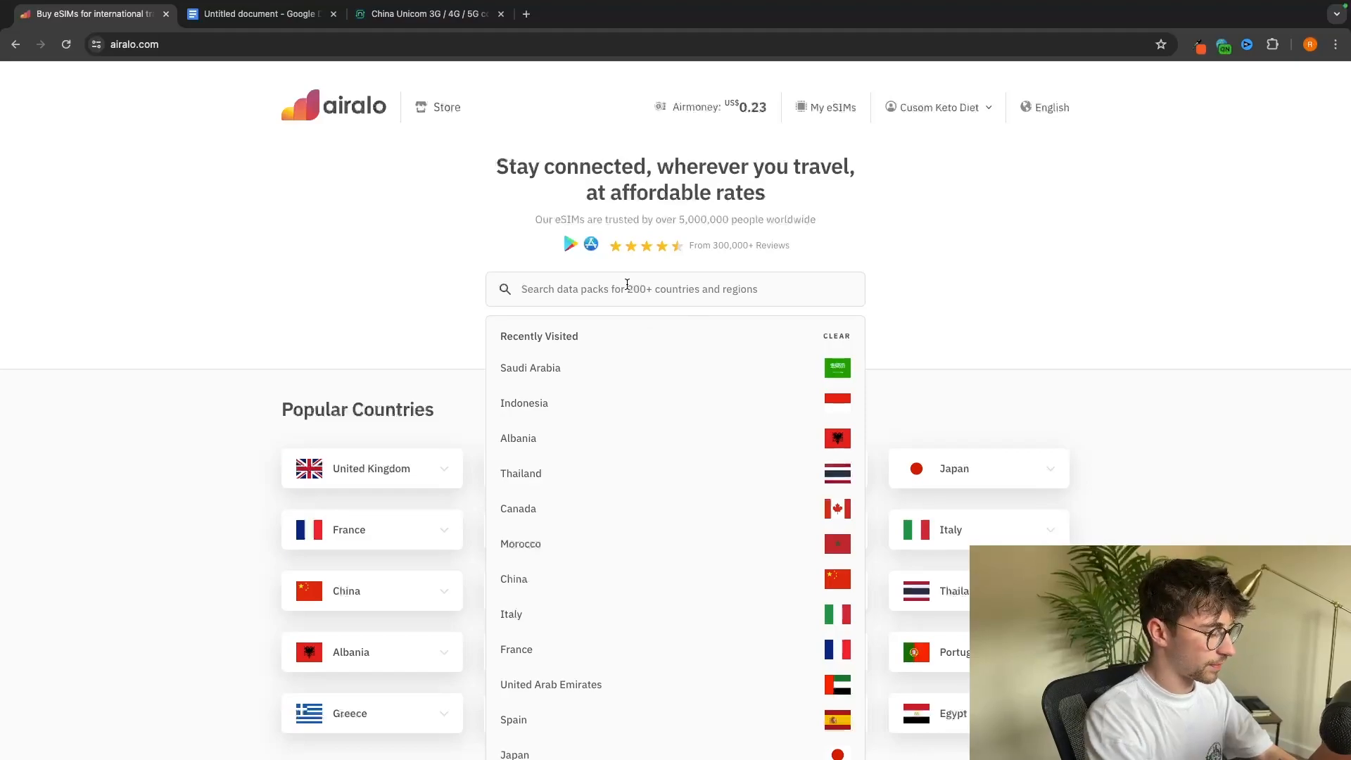
pyautogui.write('portugal')
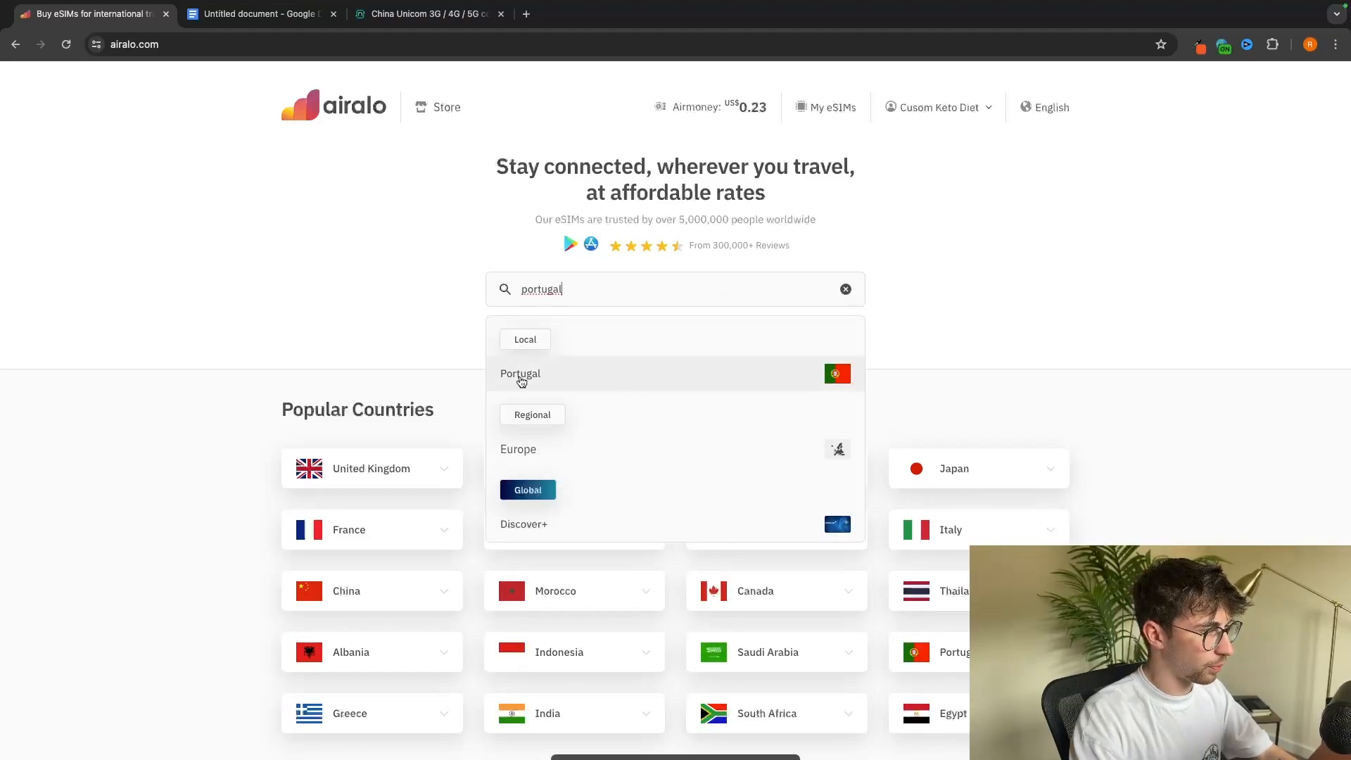
pyautogui.click(519, 373)
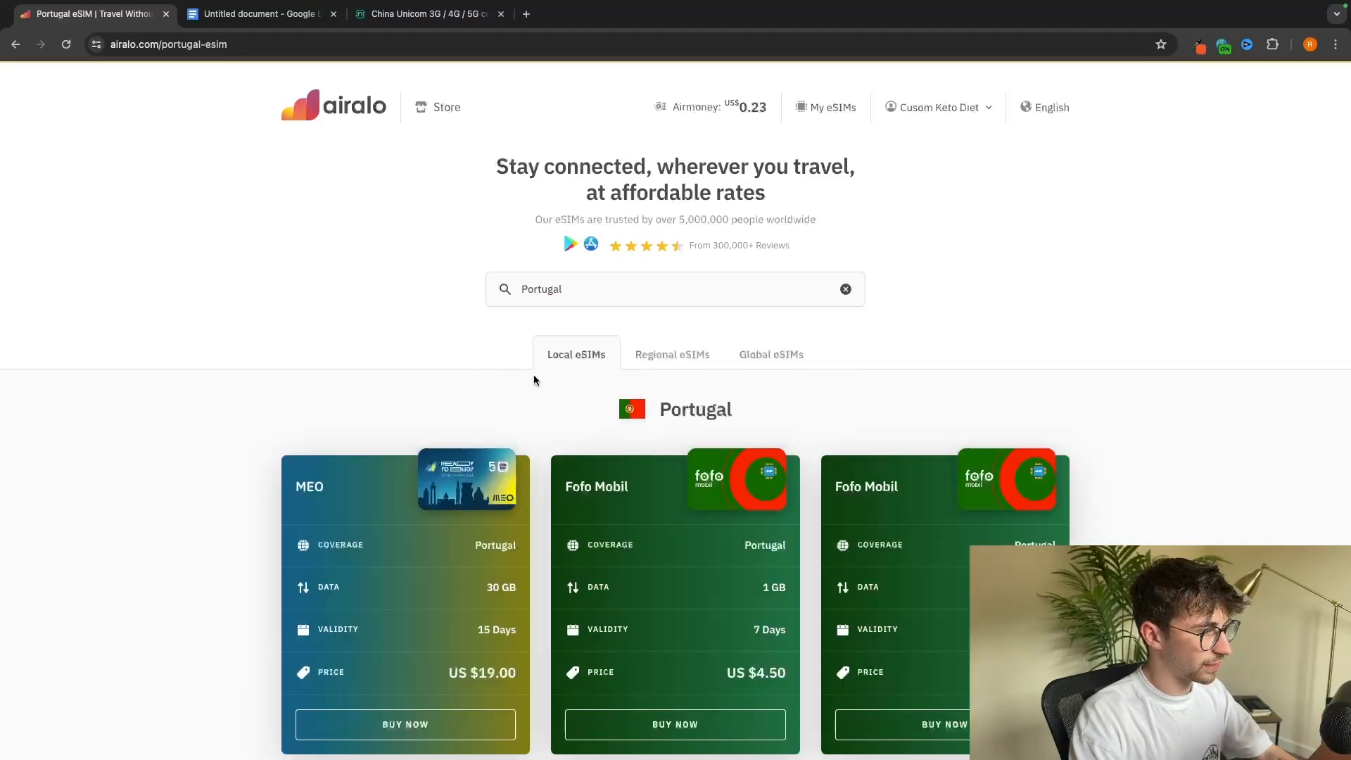
# Scroll through Portugal's MEO and Fofo Mobil plan cards, including MEO 30 GB/15 days/$19.00.
pyautogui.scroll(-3)
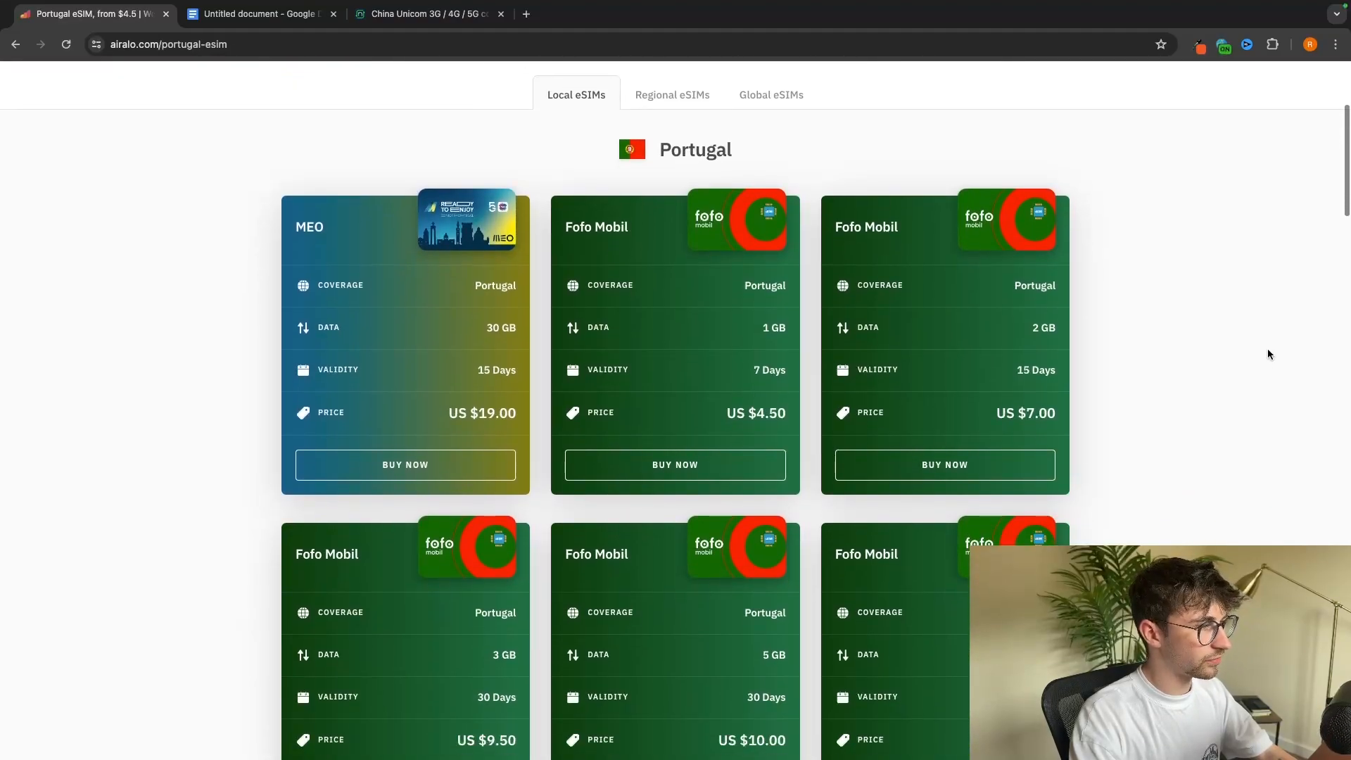
pyautogui.scroll(-3)
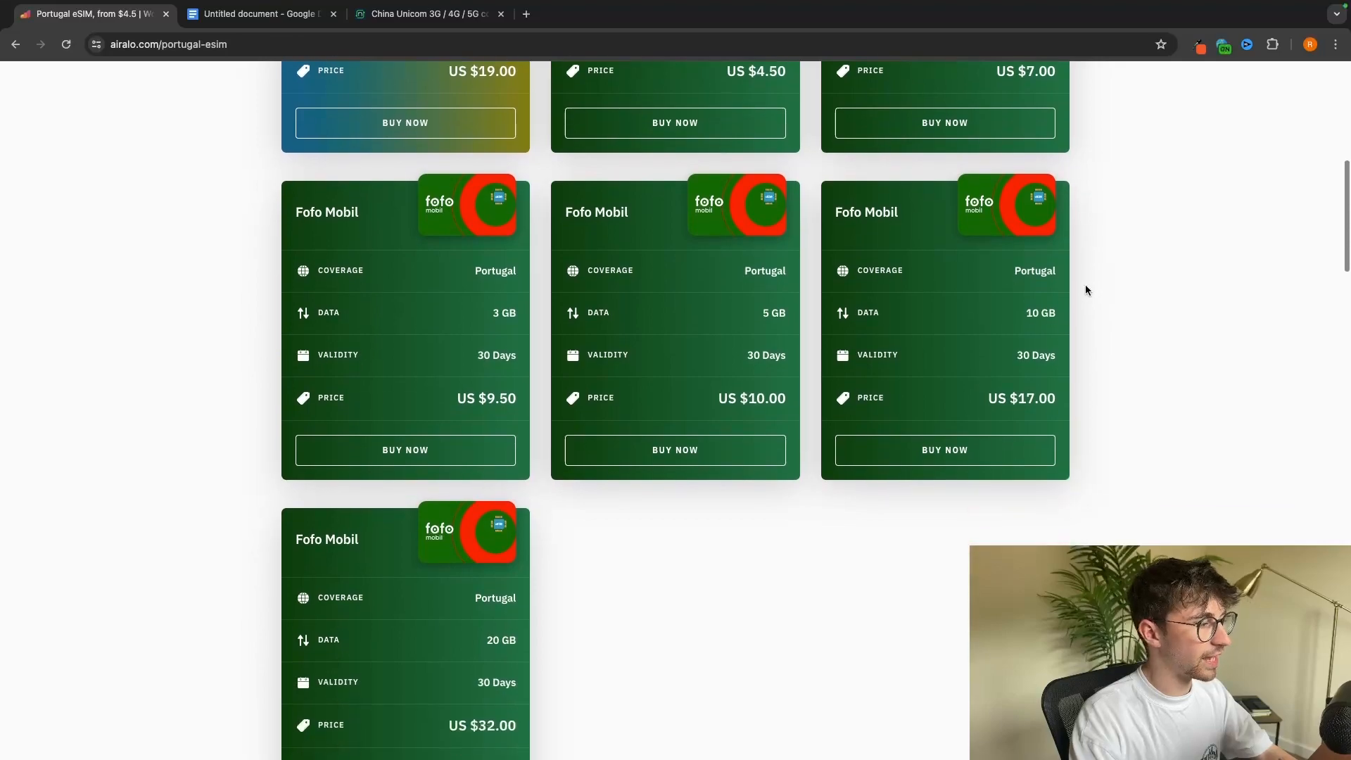
pyautogui.scroll(3)
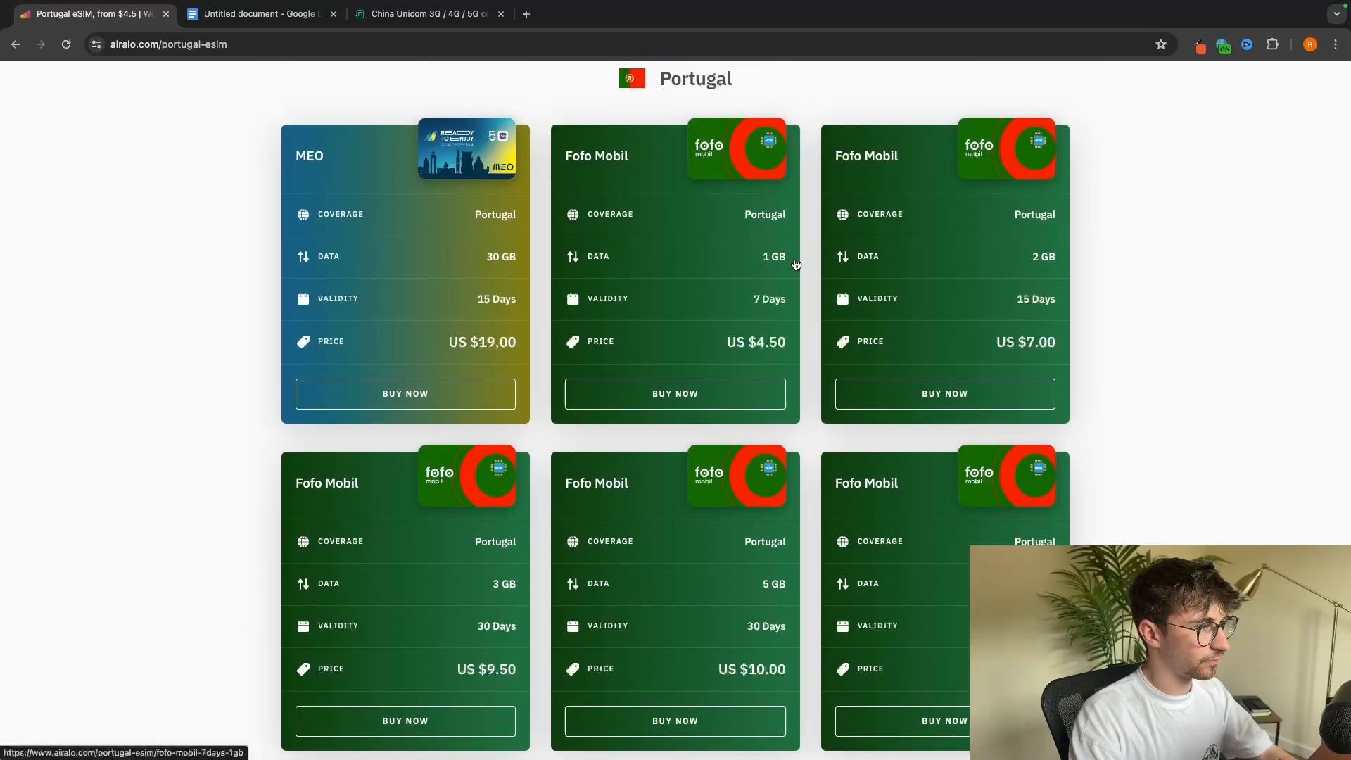
pyautogui.scroll(-3)
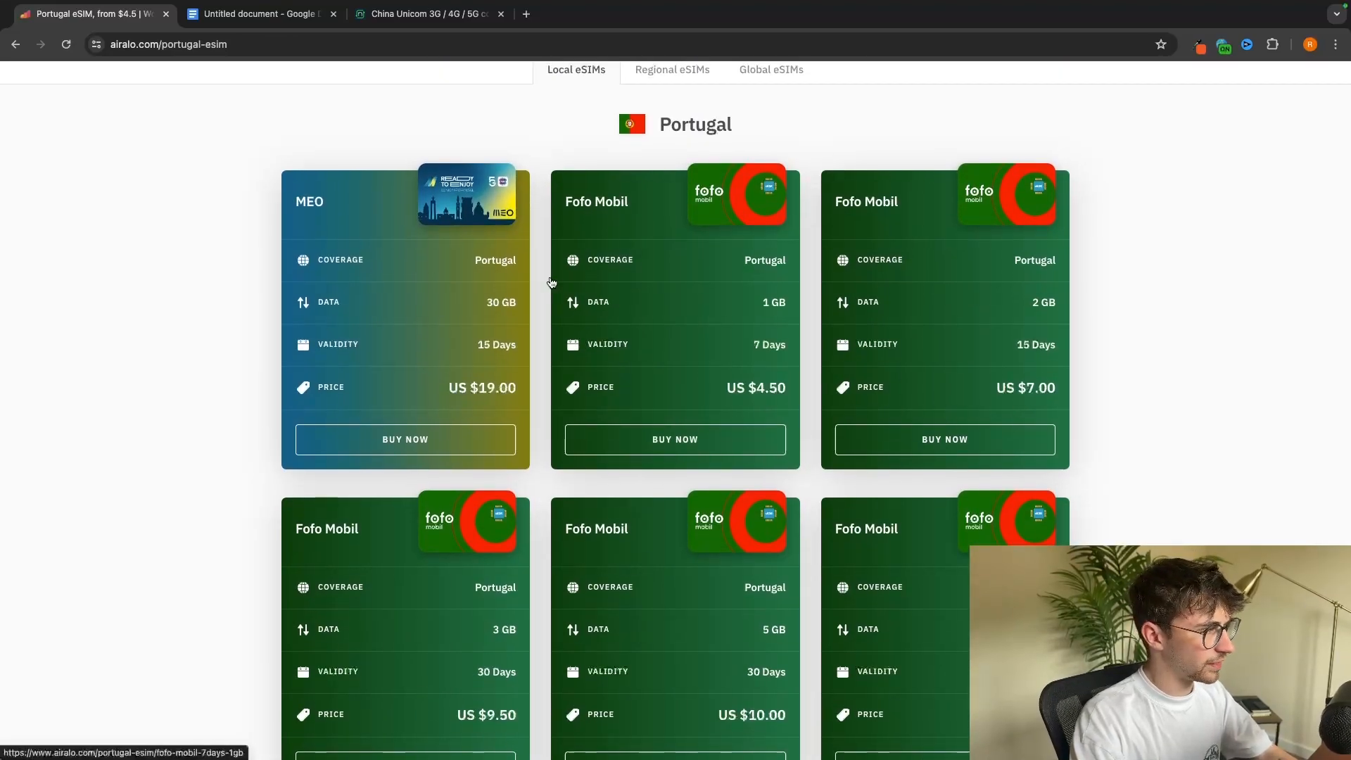
pyautogui.scroll(-3)
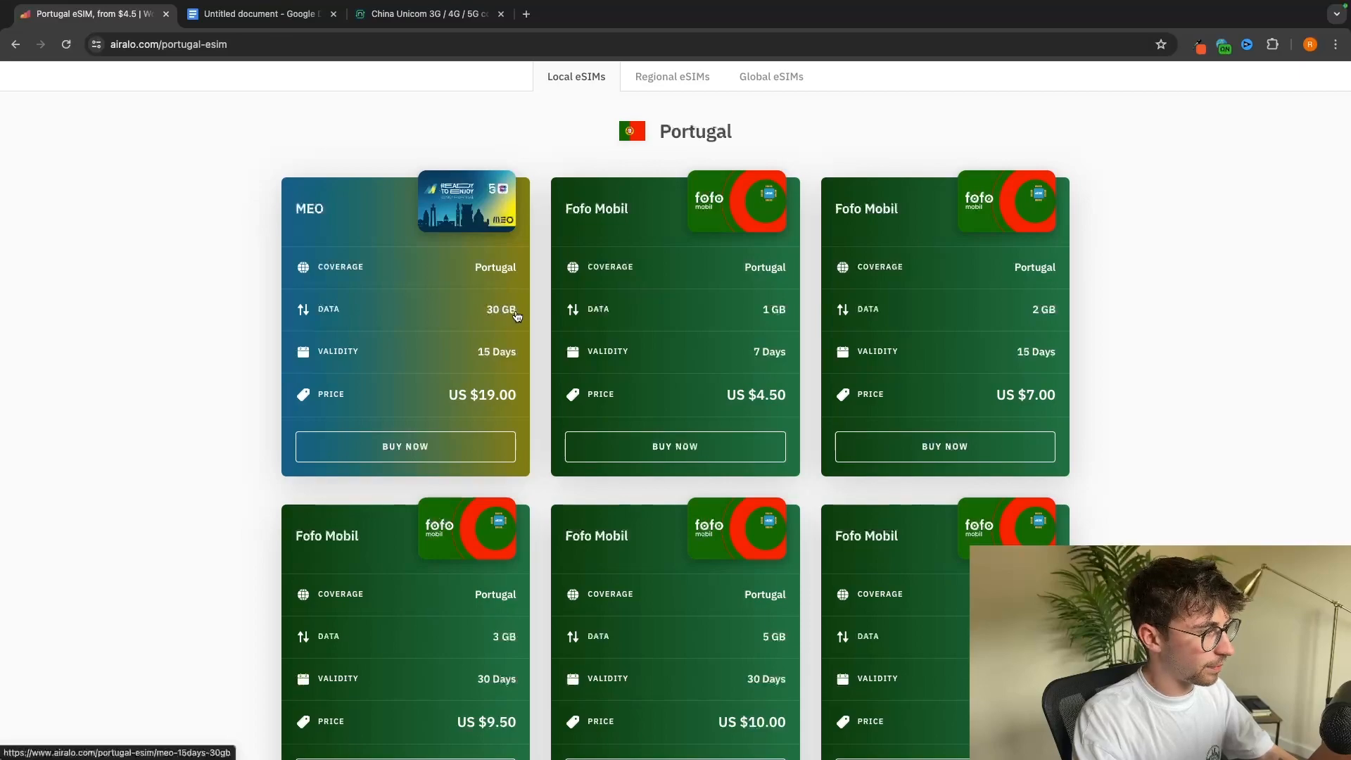
pyautogui.scroll(-3)
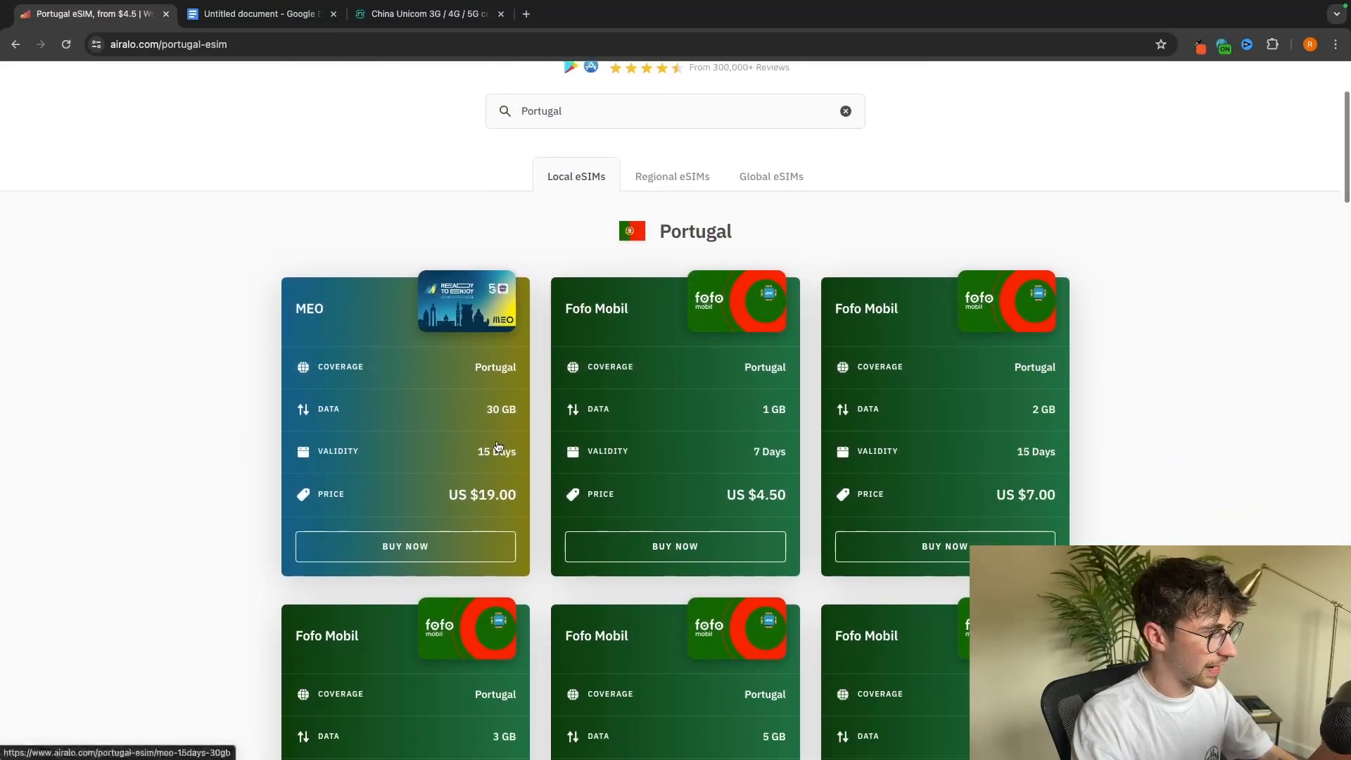
# Review the MEO 30 GB plan details, then move to the nPerf coverage map.
pyautogui.click(405, 422)
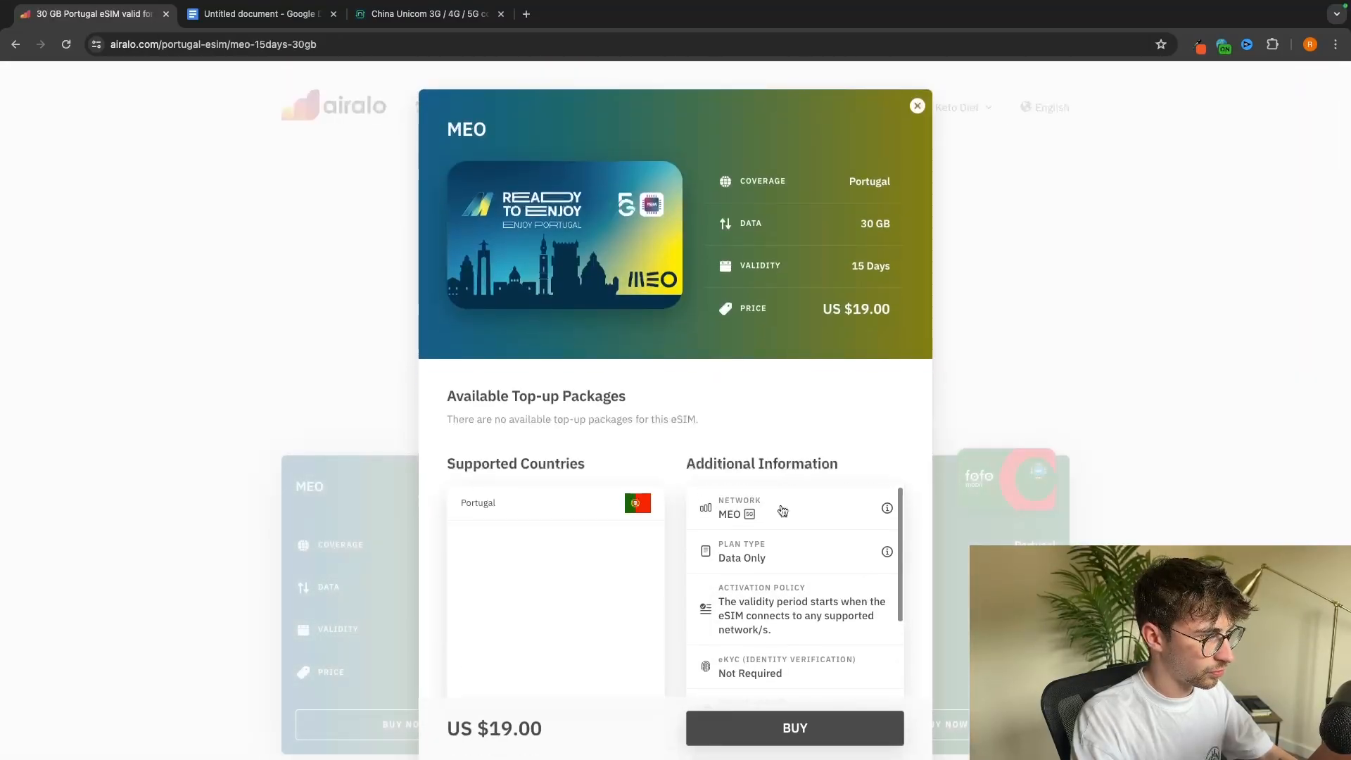
pyautogui.click(916, 105)
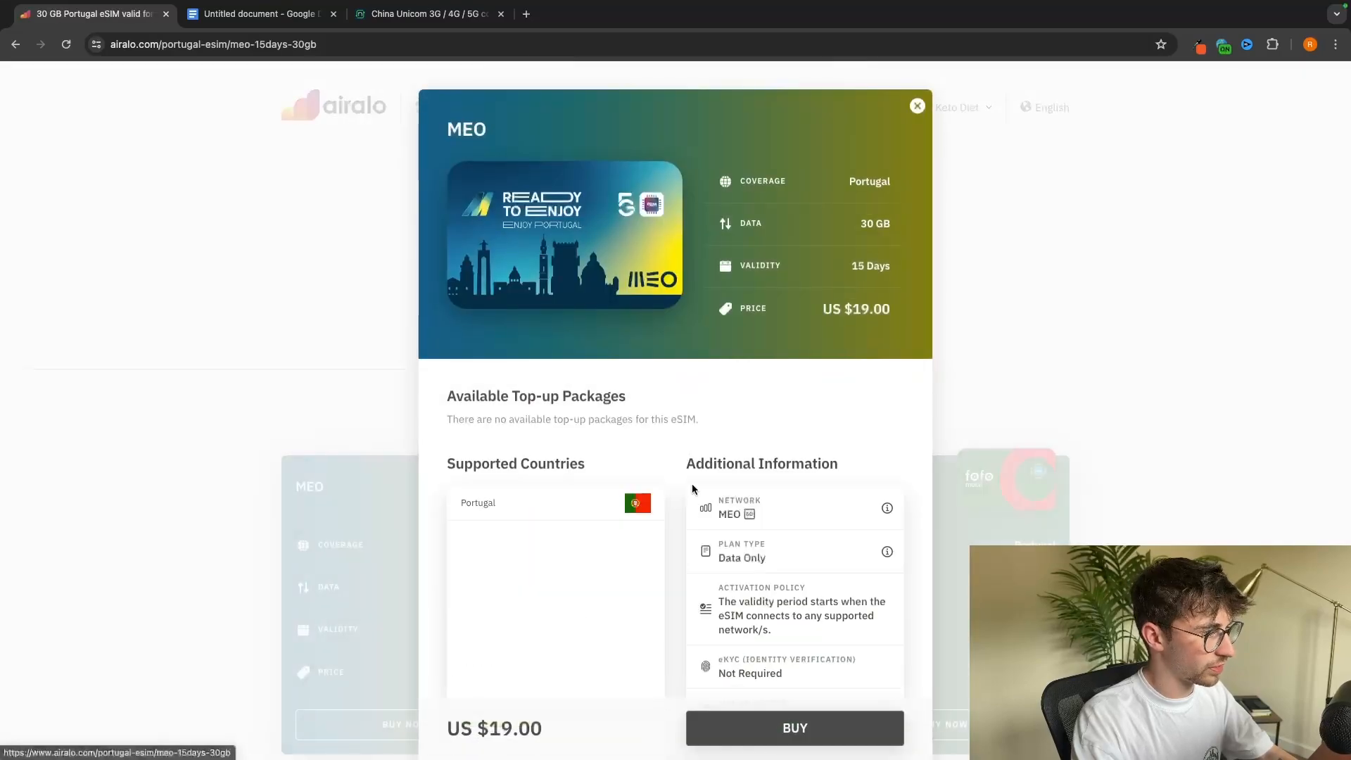
pyautogui.click(422, 14)
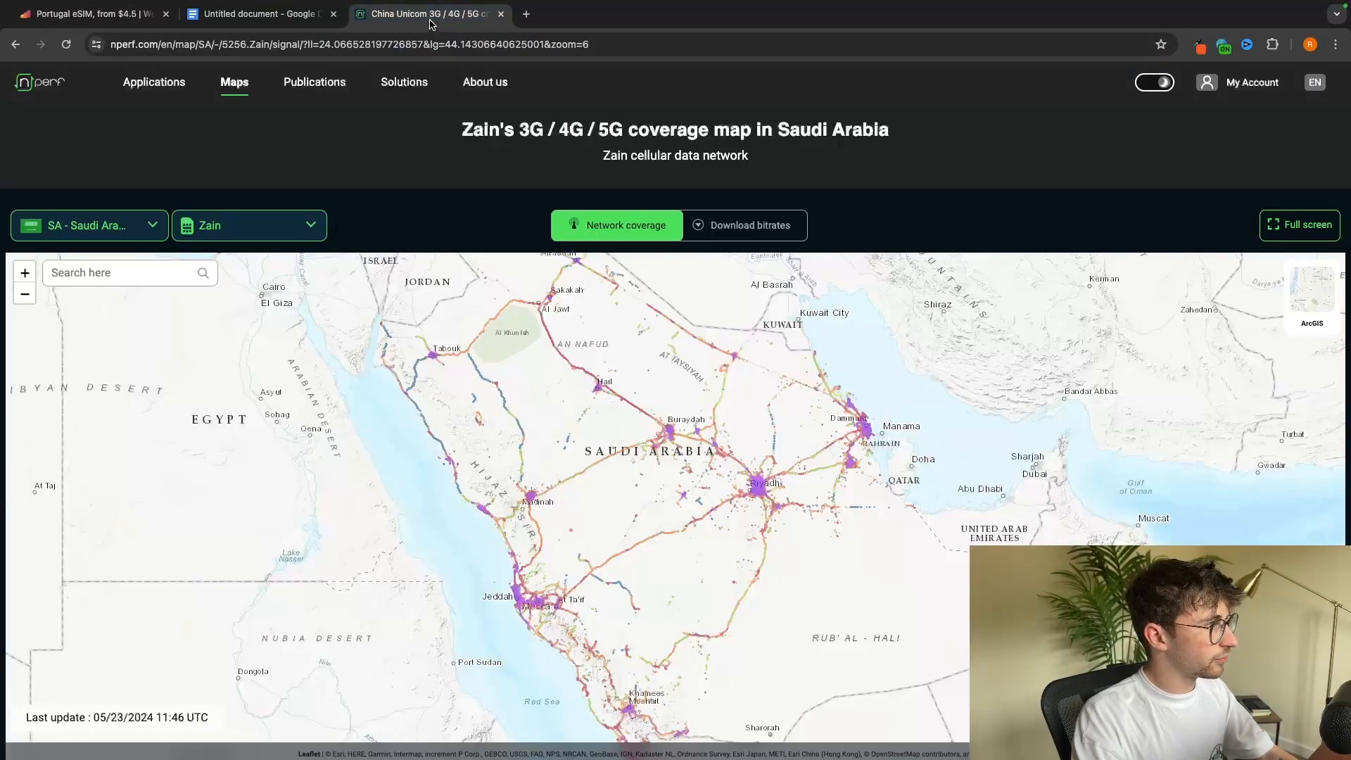
# Search nPerf for 'port' to show Portugal's NOS Mobile coverage, checking Airalo in between.
pyautogui.write('port')
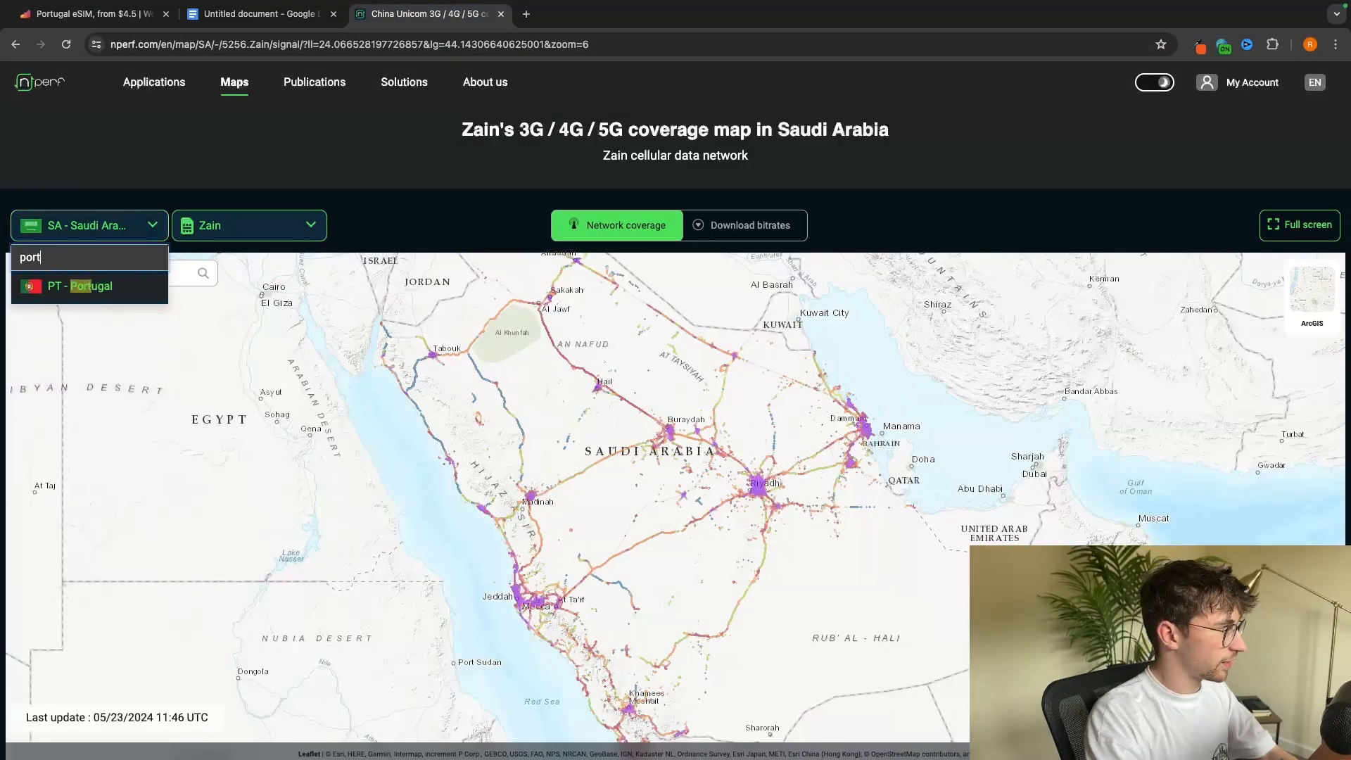
pyautogui.click(81, 286)
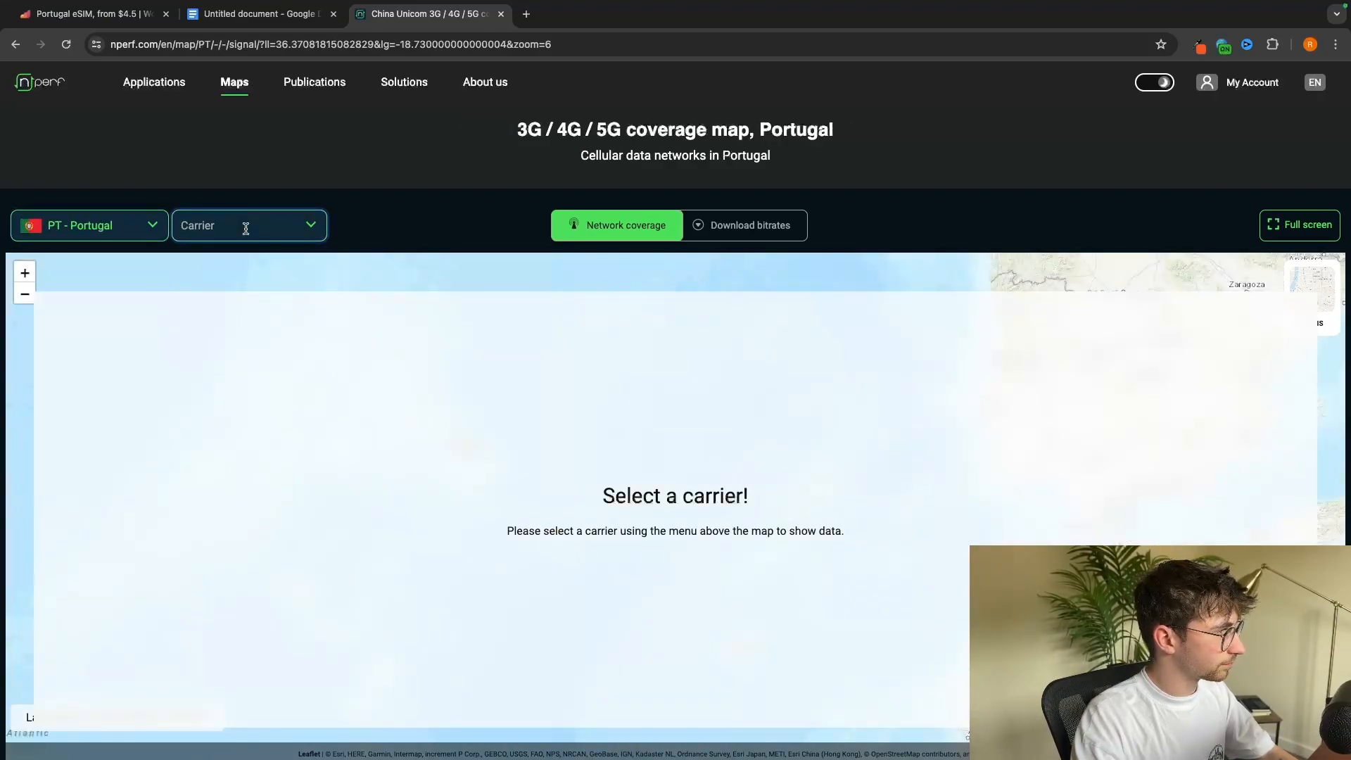
pyautogui.click(86, 14)
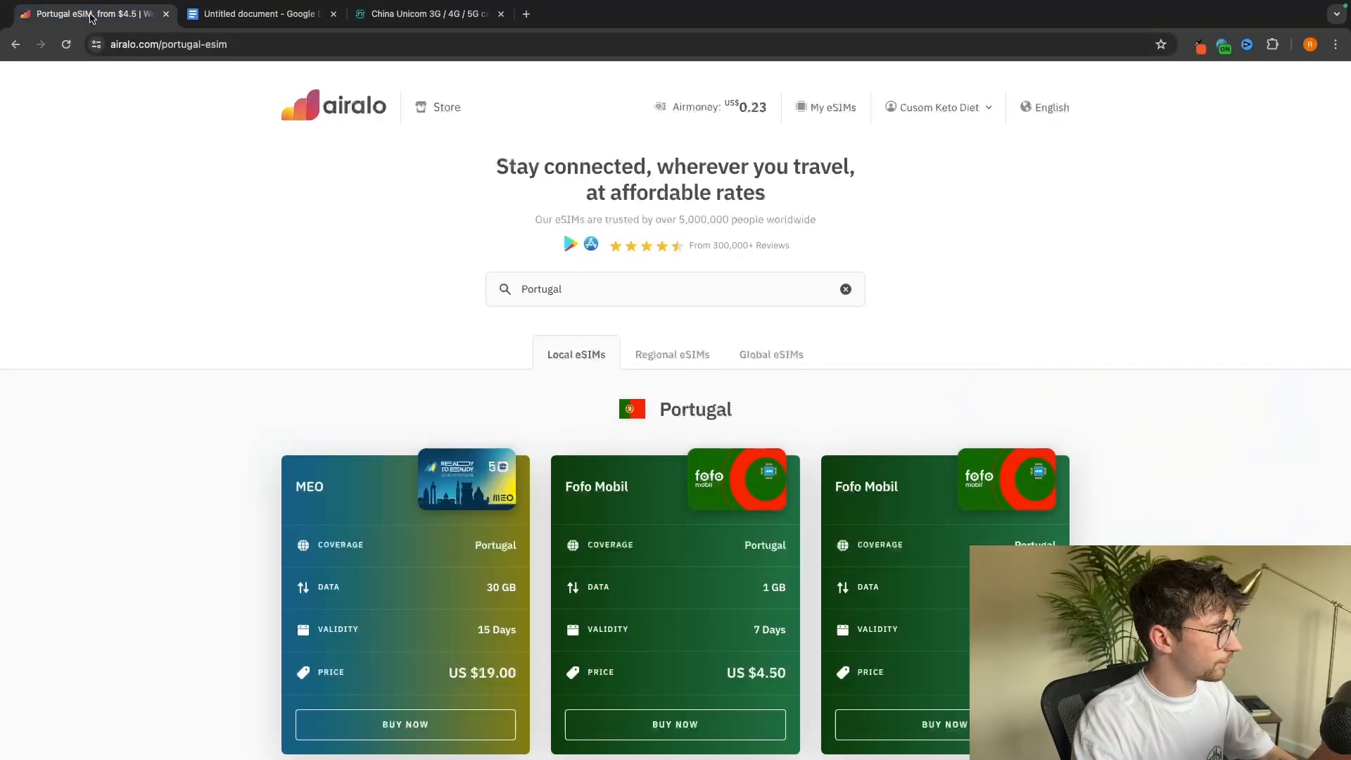
pyautogui.click(943, 724)
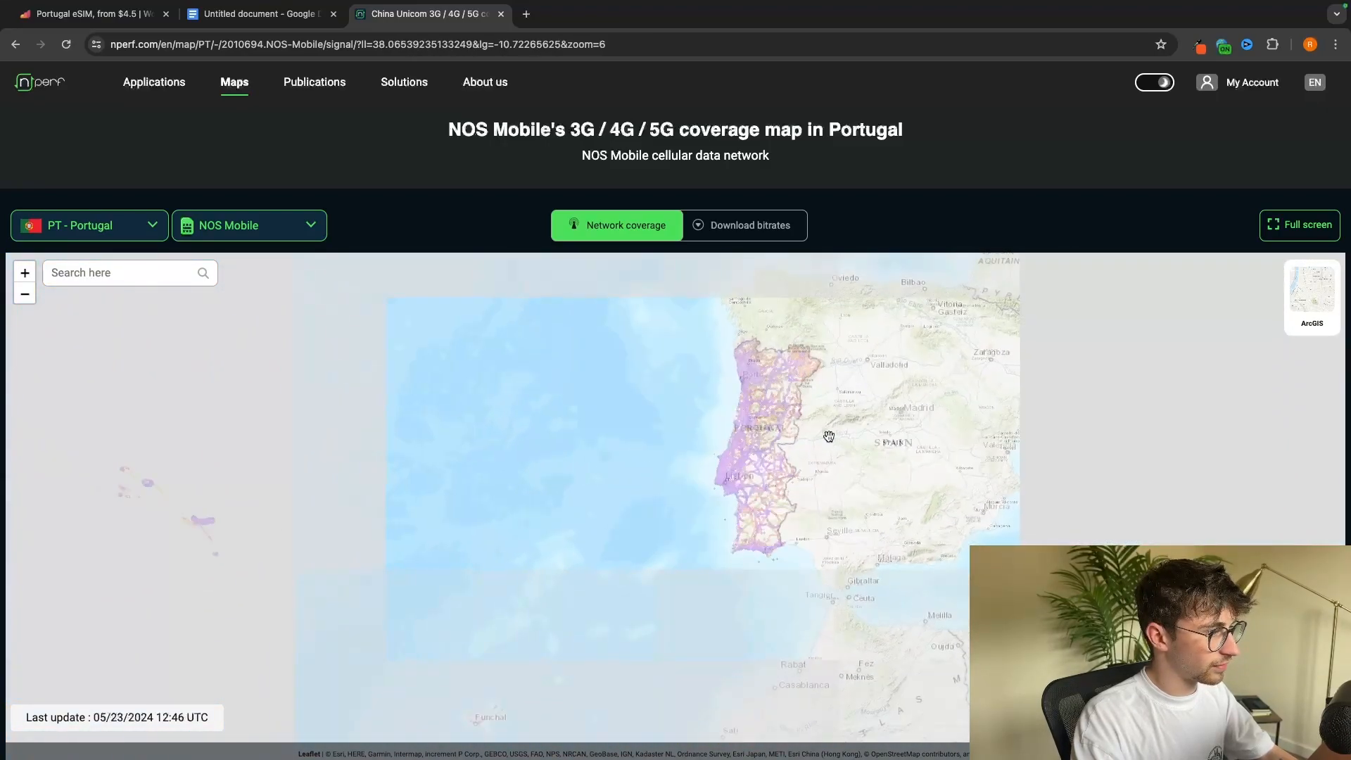
# Switch the nPerf carrier to MEO Mobile, then return to Airalo's Portugal plans.
pyautogui.click(248, 226)
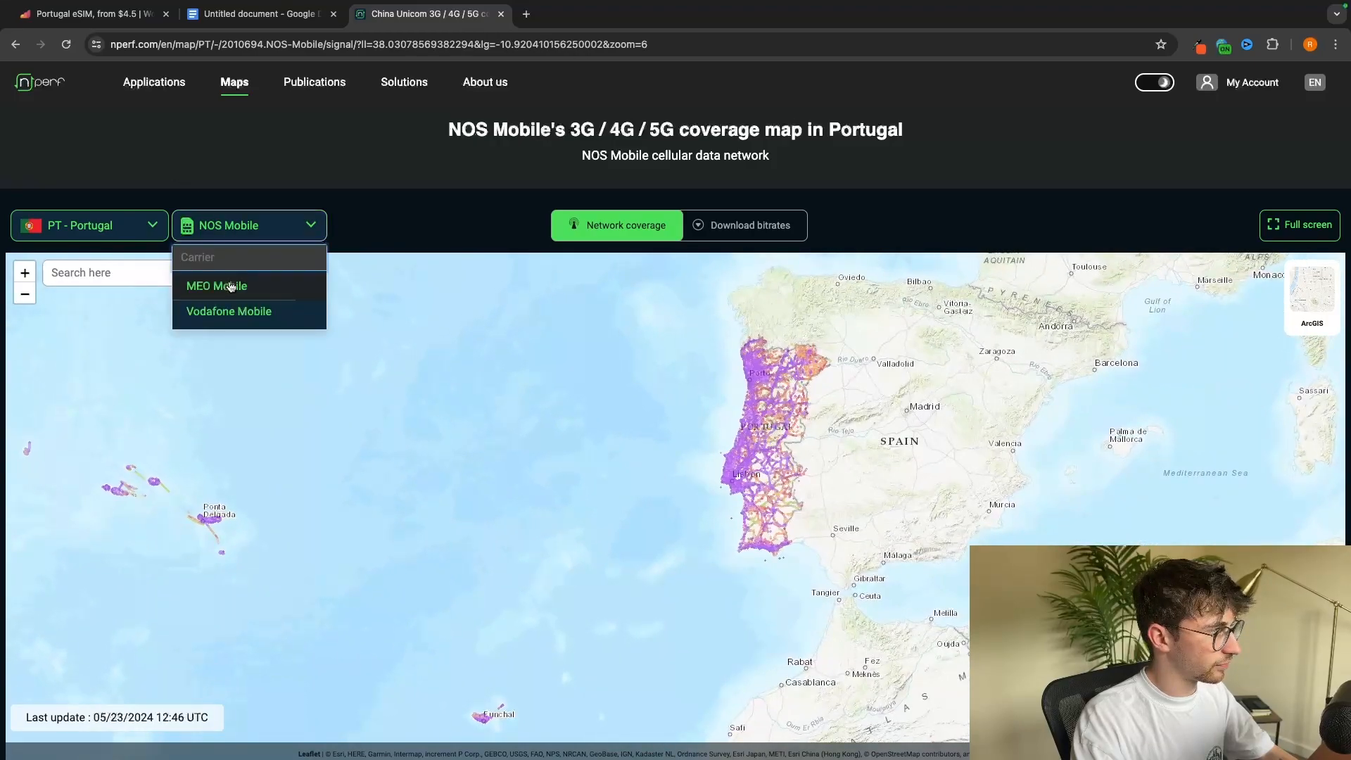
pyautogui.click(216, 285)
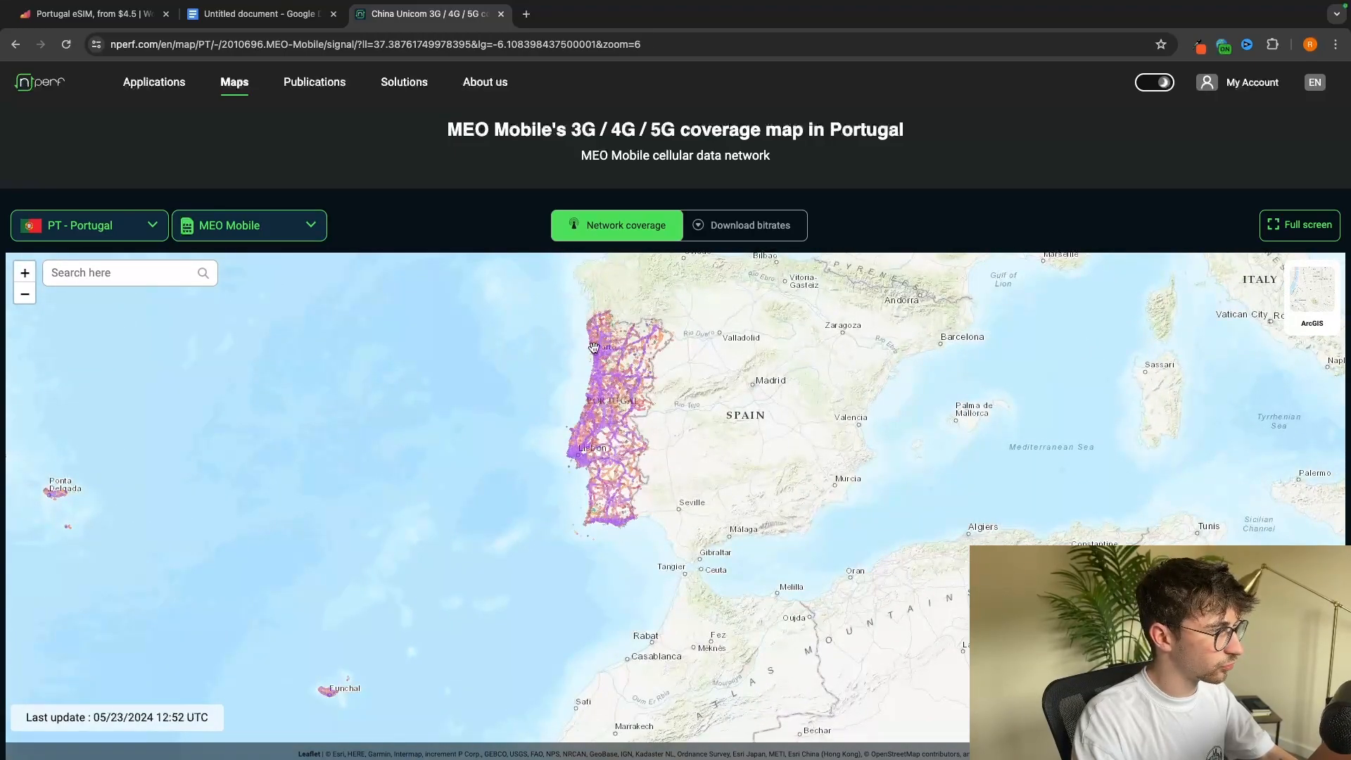
pyautogui.click(248, 225)
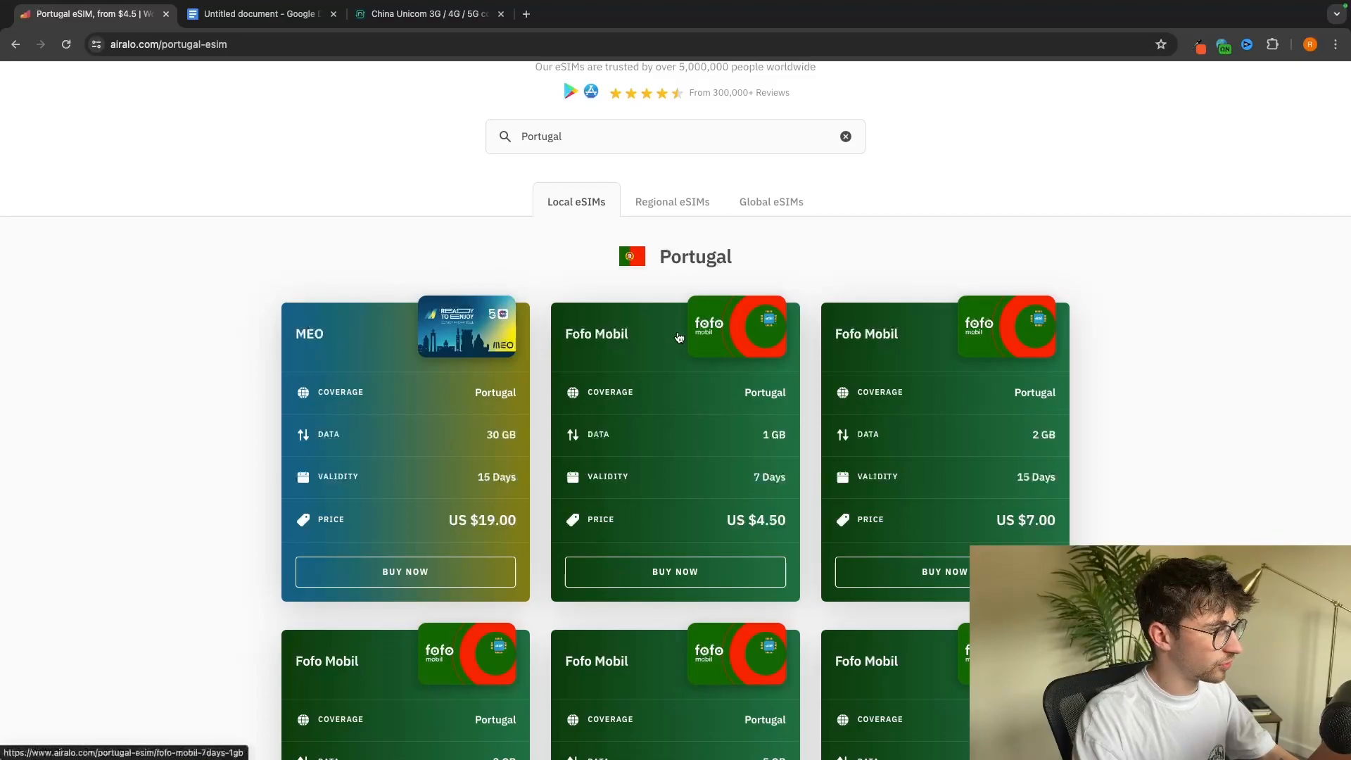
pyautogui.click(422, 14)
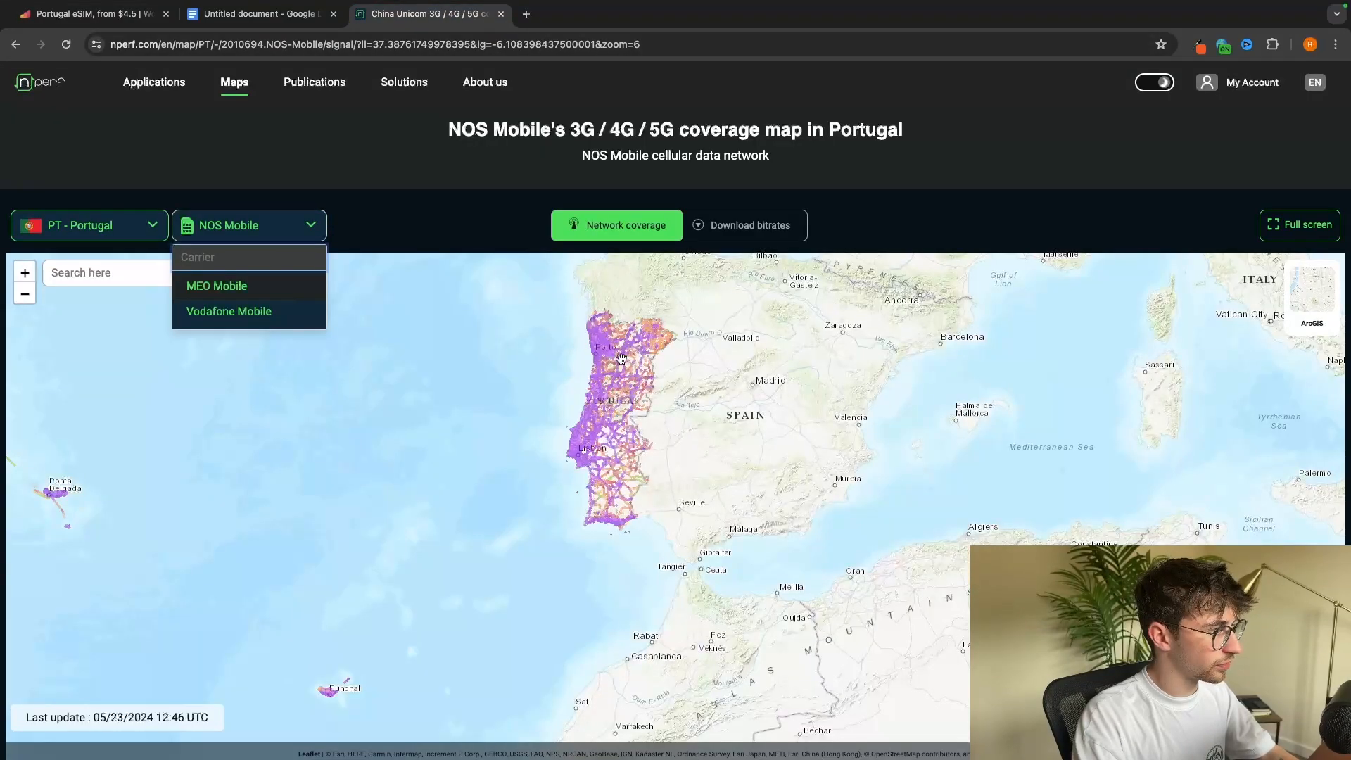
pyautogui.click(86, 14)
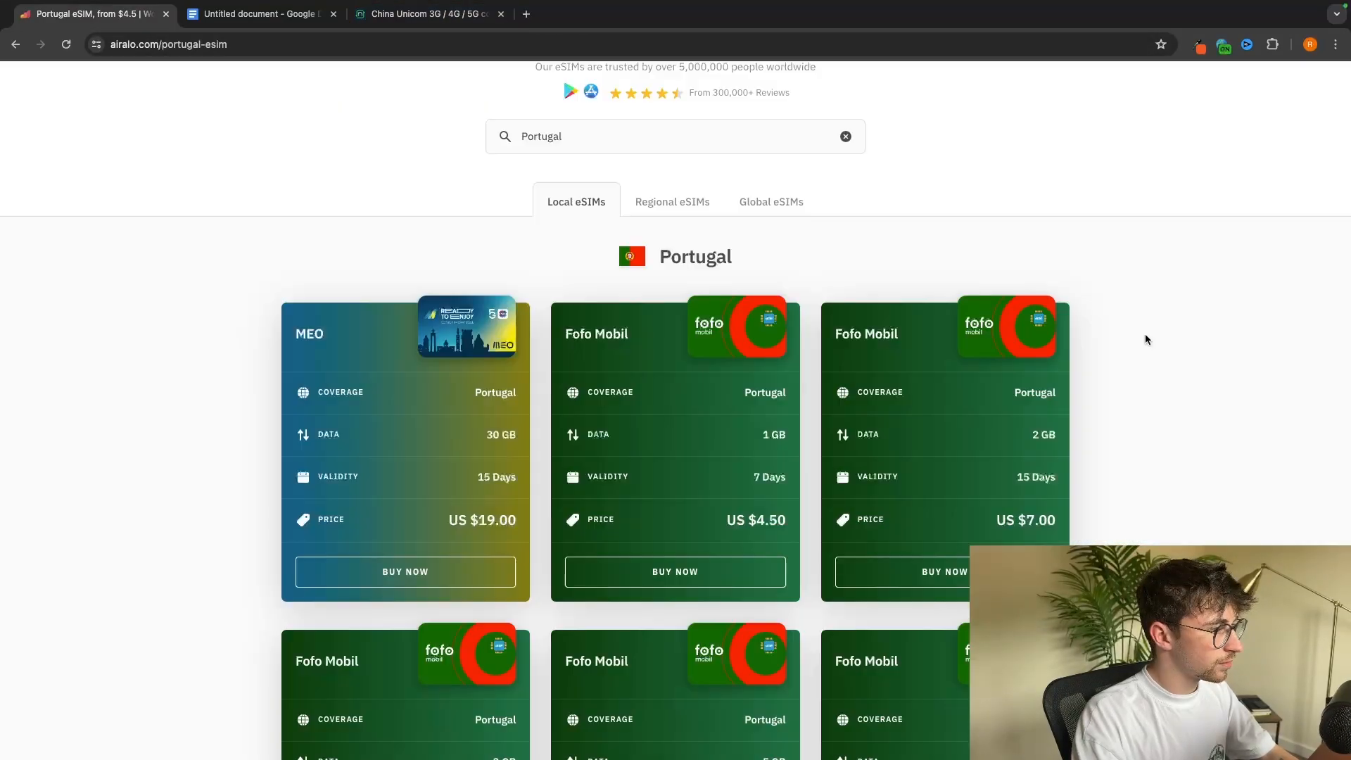
# Buy the MEO 30 GB, 15-day plan at $19.00 to reach Secure Checkout.
pyautogui.scroll(-3)
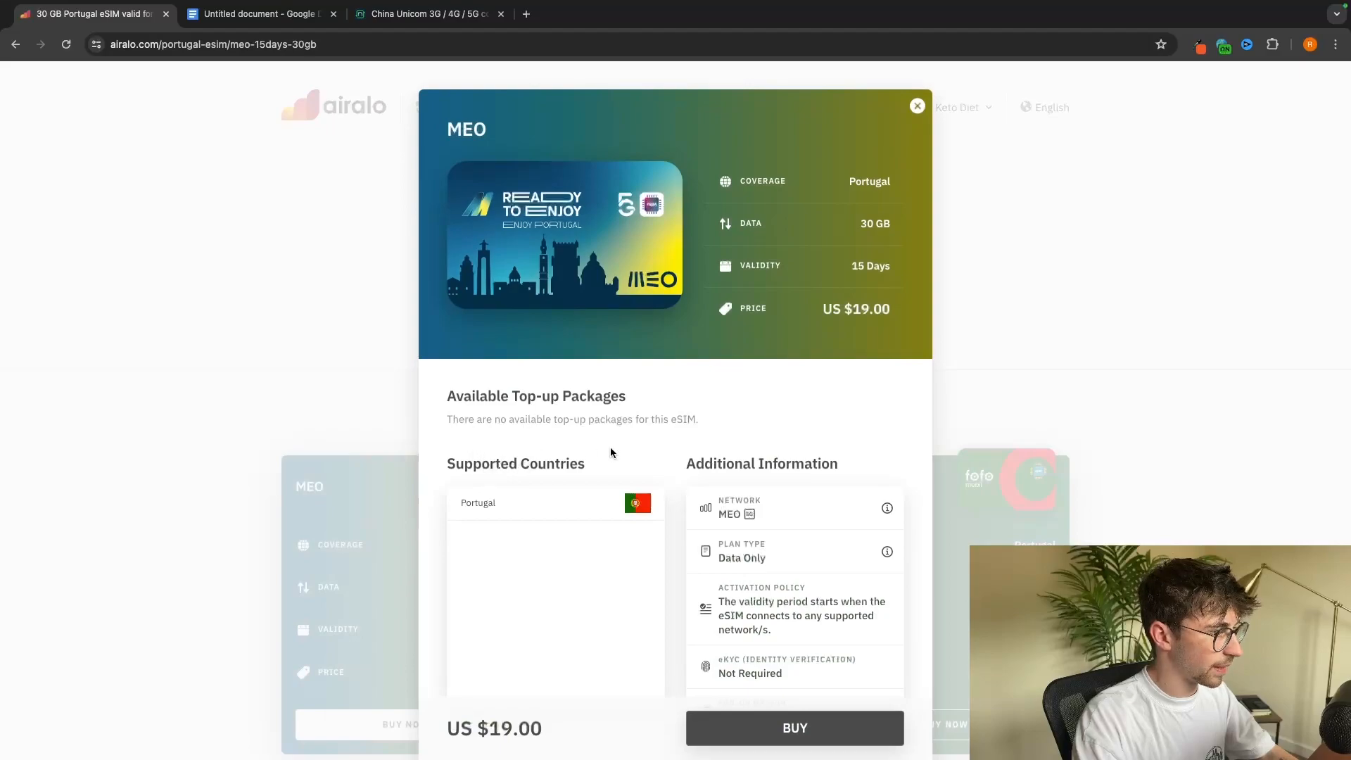
pyautogui.click(794, 726)
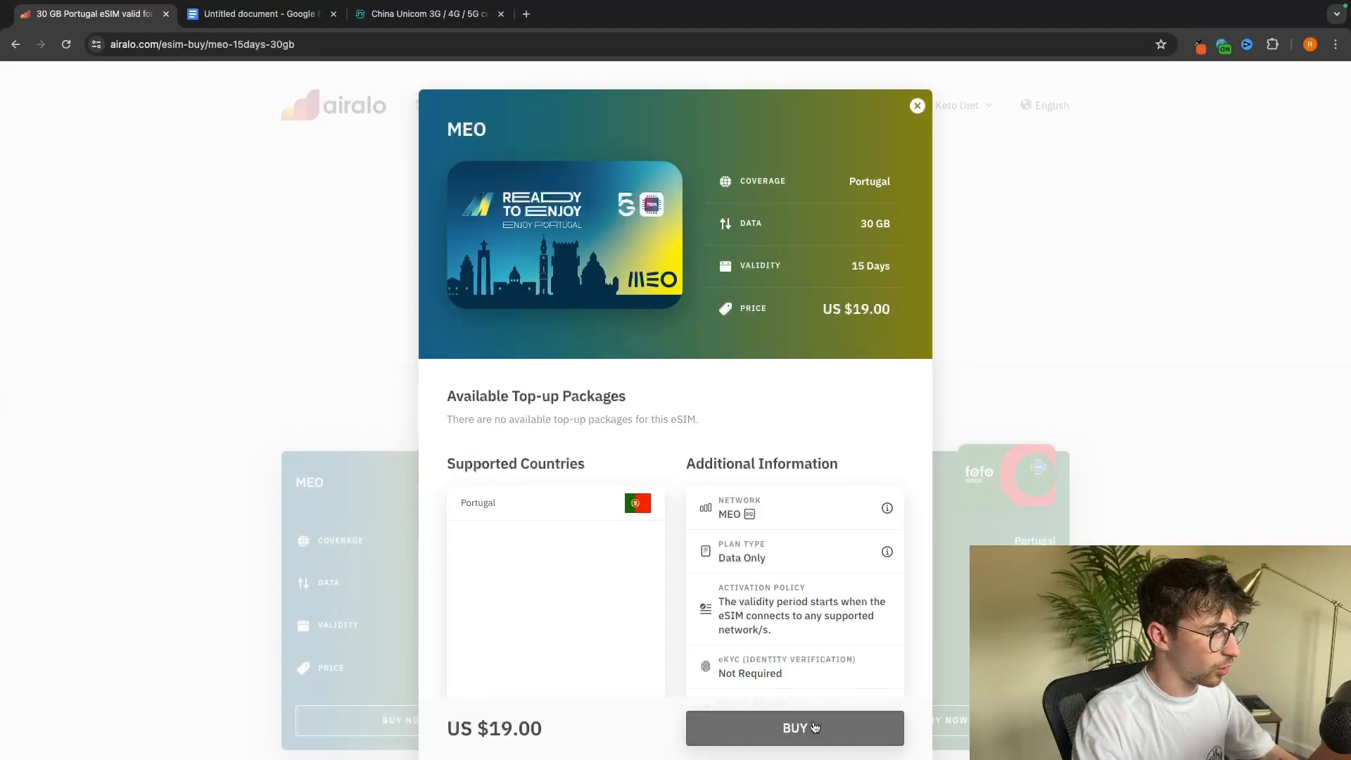
pyautogui.click(792, 727)
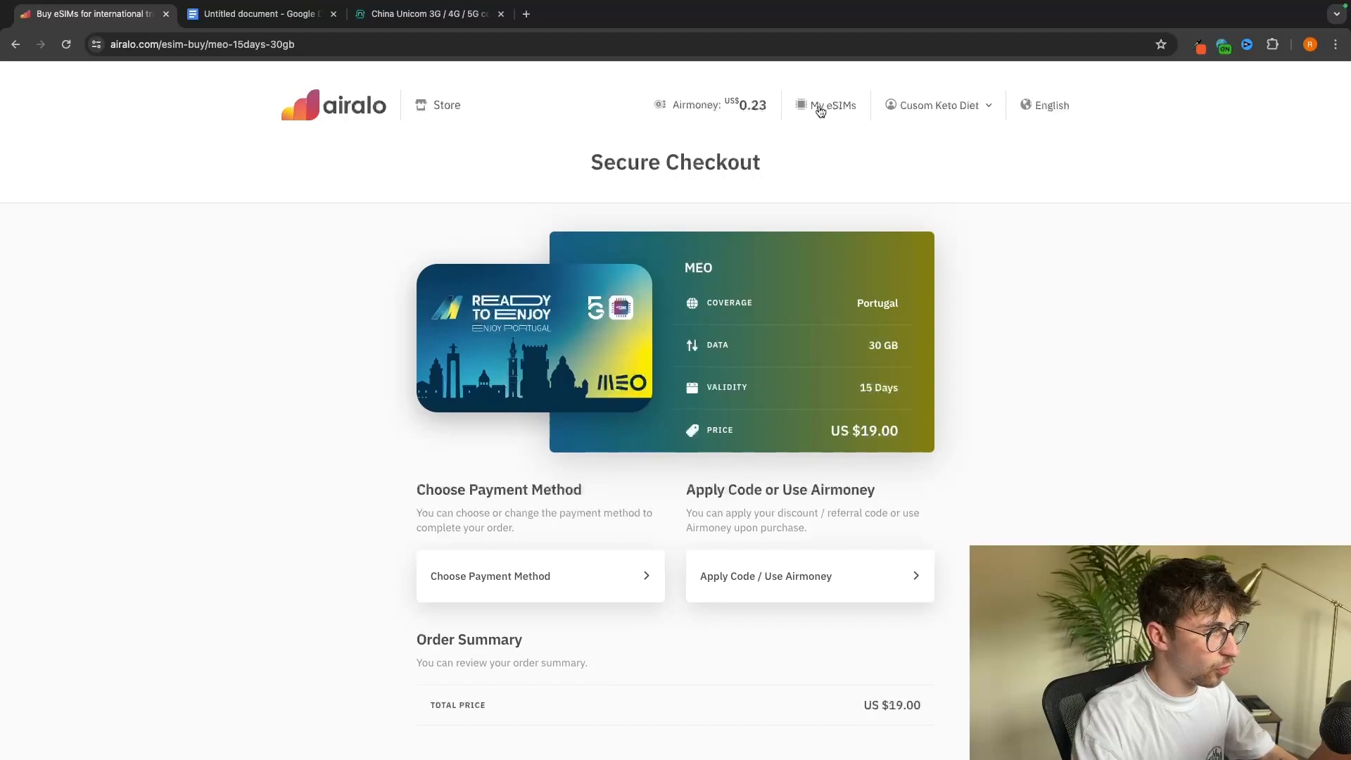
# Open the Guay Mobile eSIM's iOS QR-code guide and select its first three install steps.
pyautogui.click(825, 105)
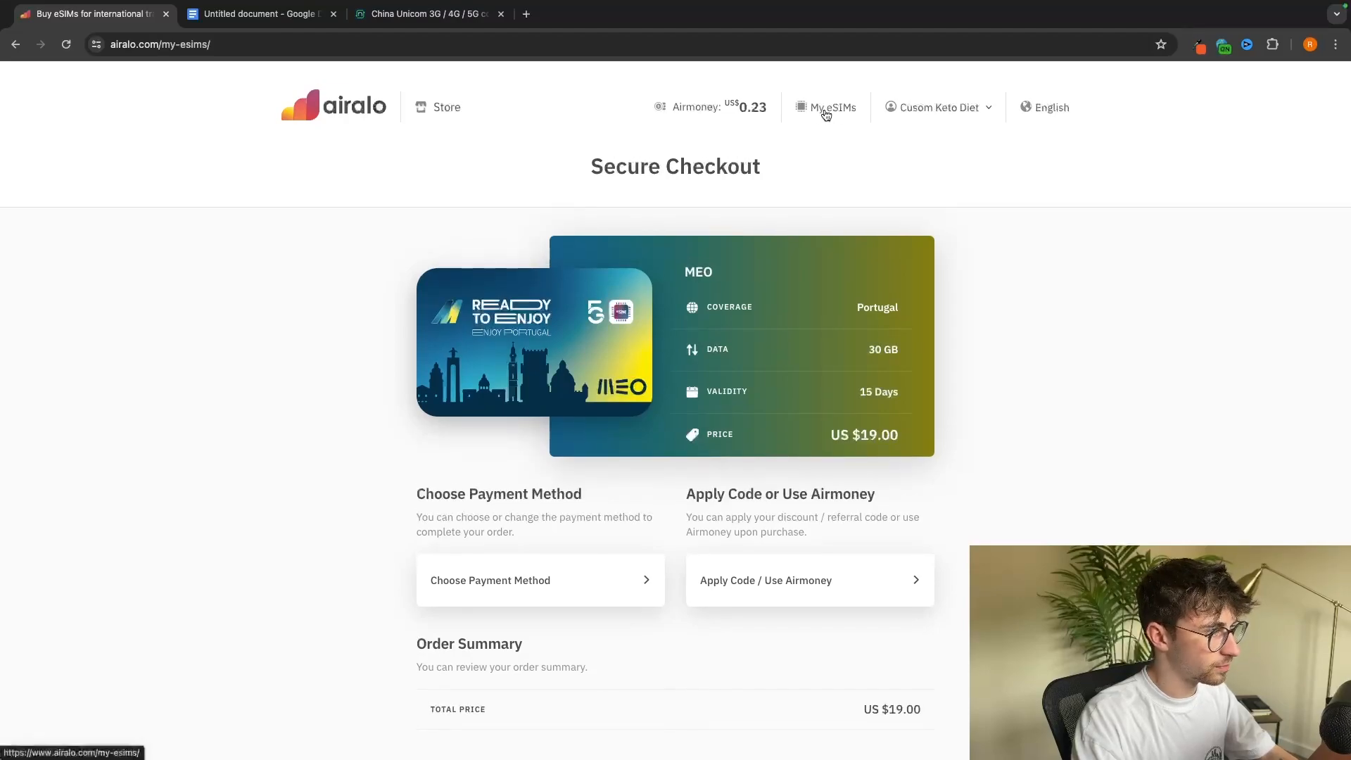
pyautogui.click(832, 107)
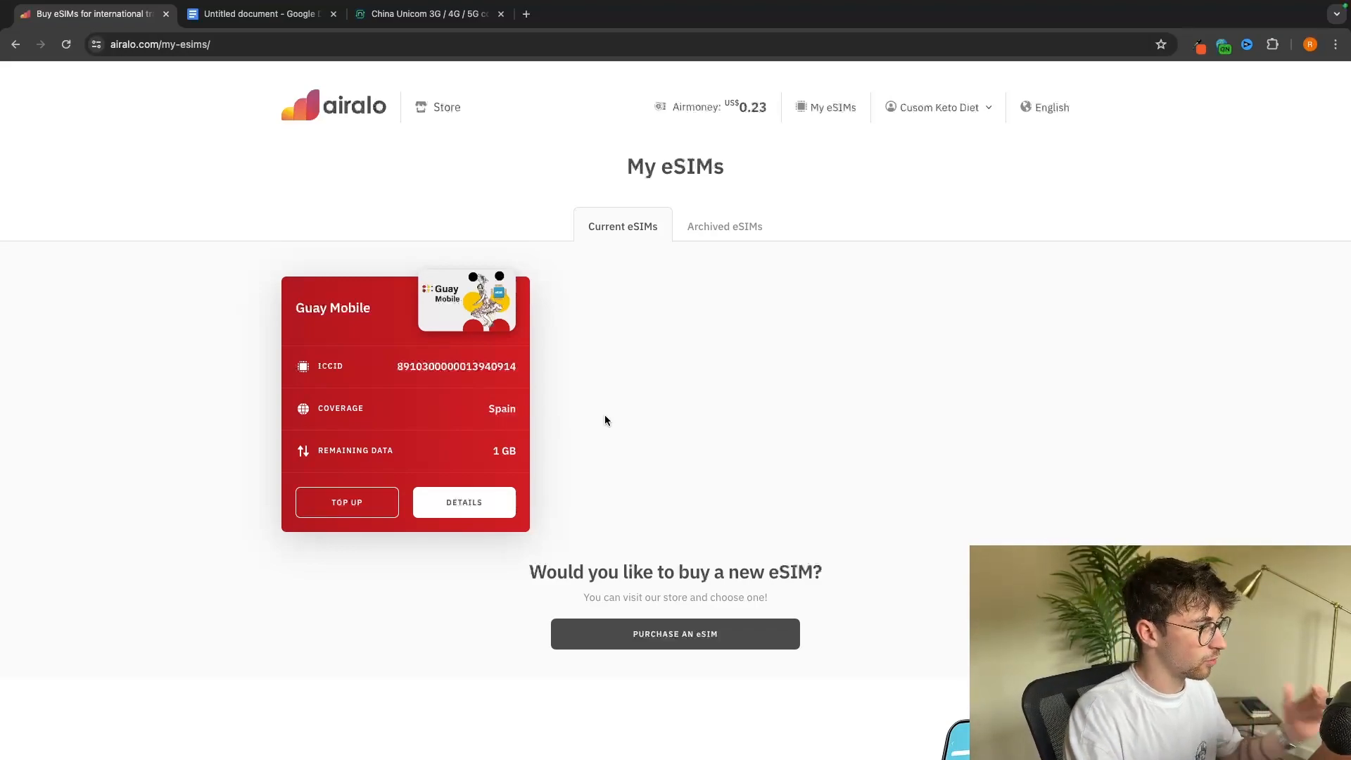
pyautogui.click(463, 502)
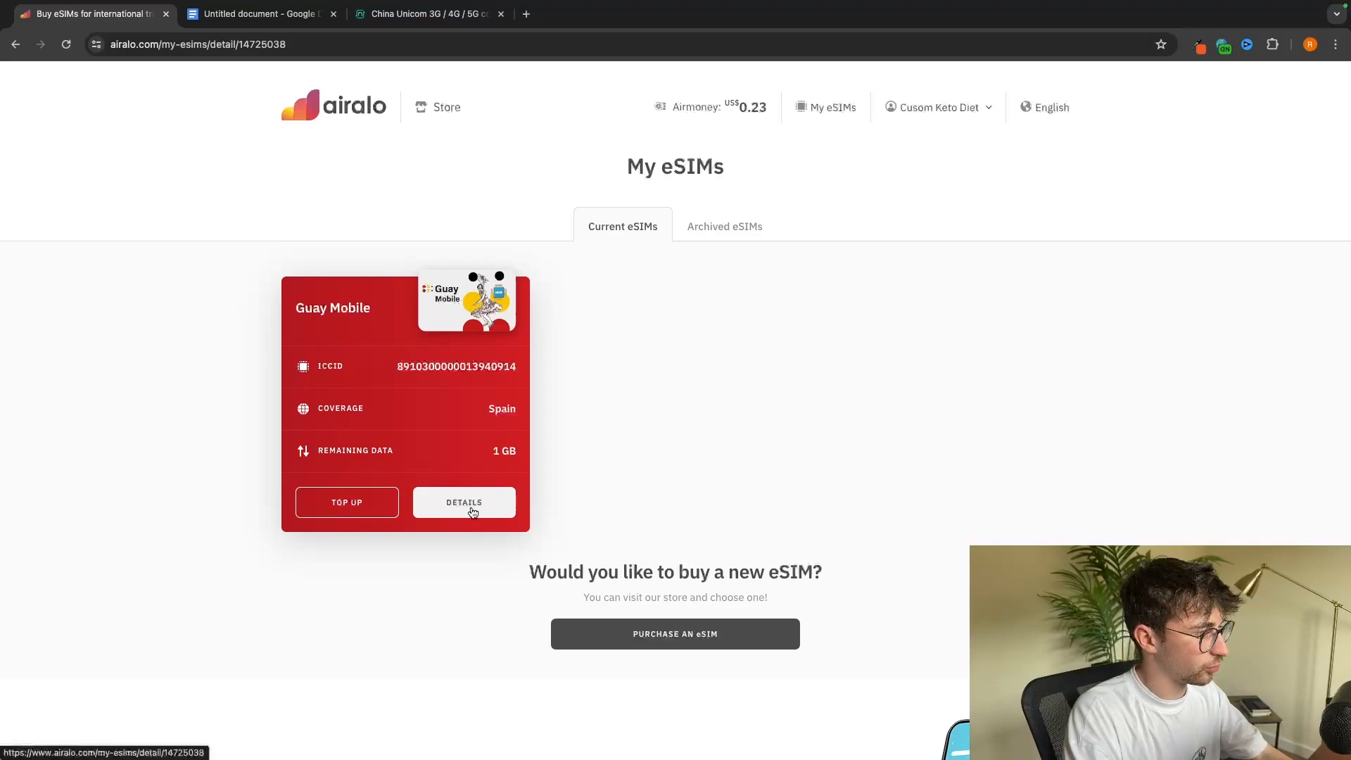
pyautogui.click(463, 502)
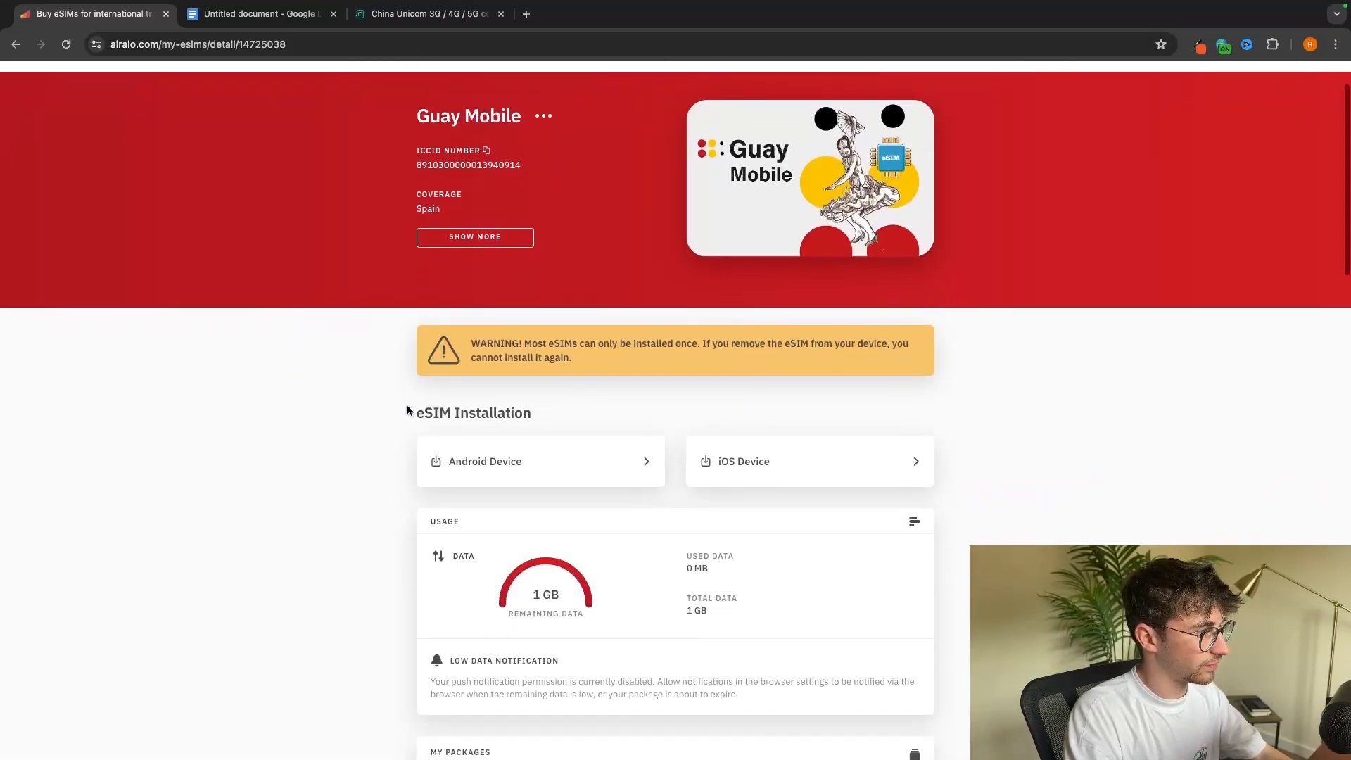
pyautogui.moveTo(756, 502)
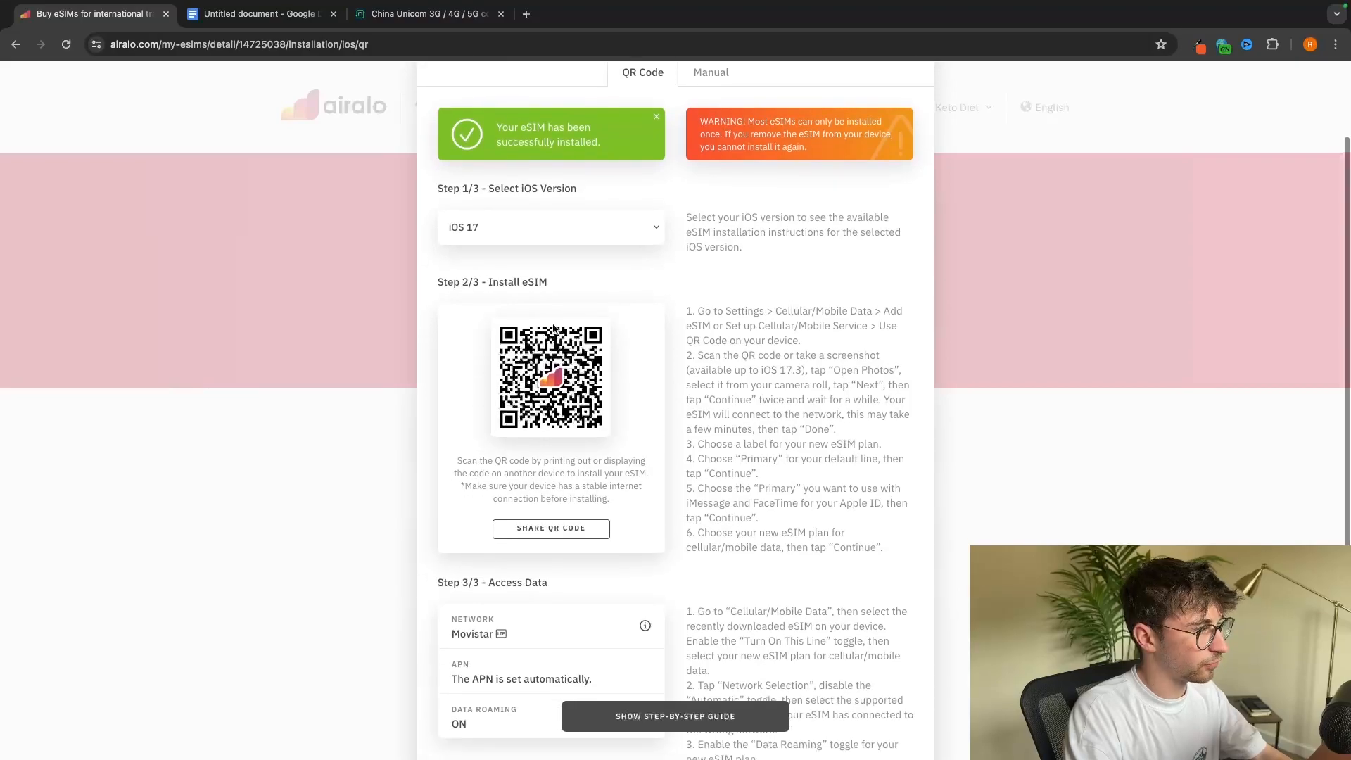
pyautogui.moveTo(629, 333)
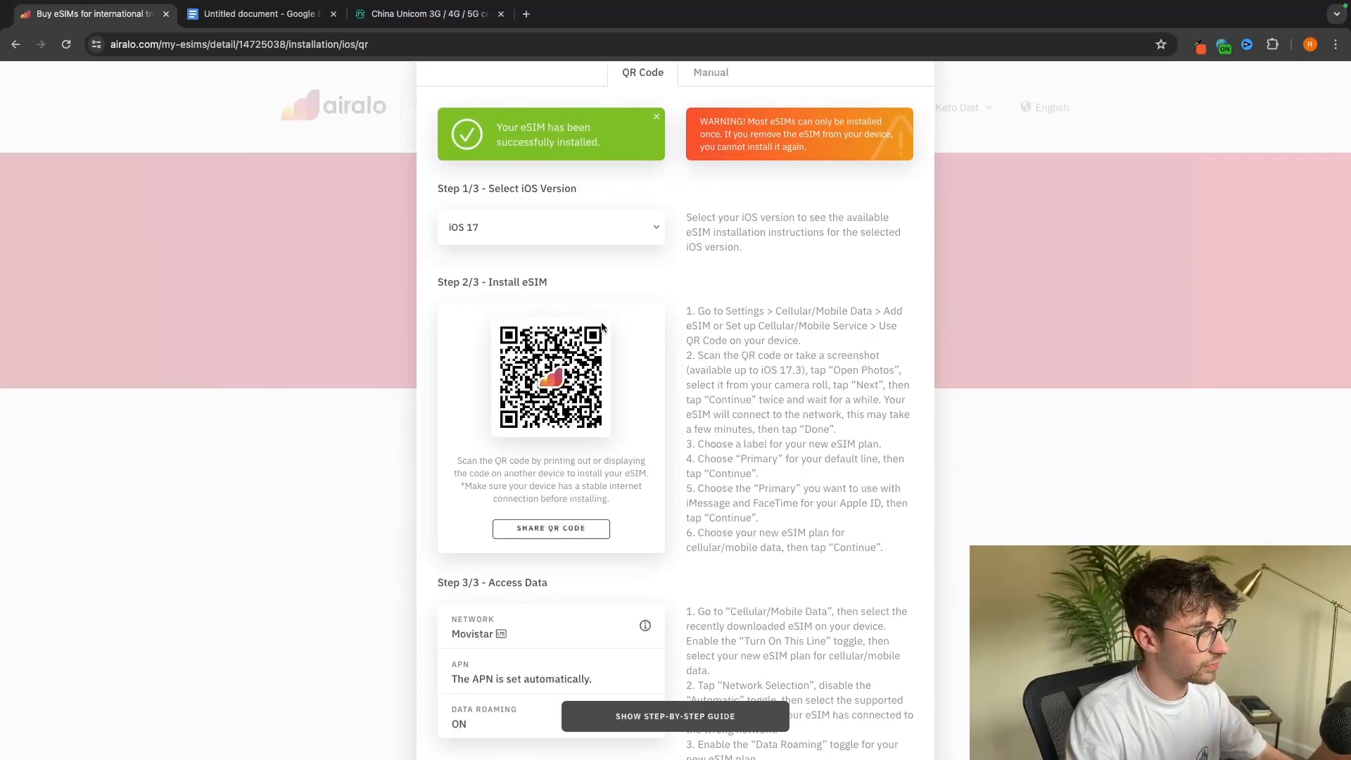
pyautogui.moveTo(687, 310); pyautogui.dragTo(830, 444)
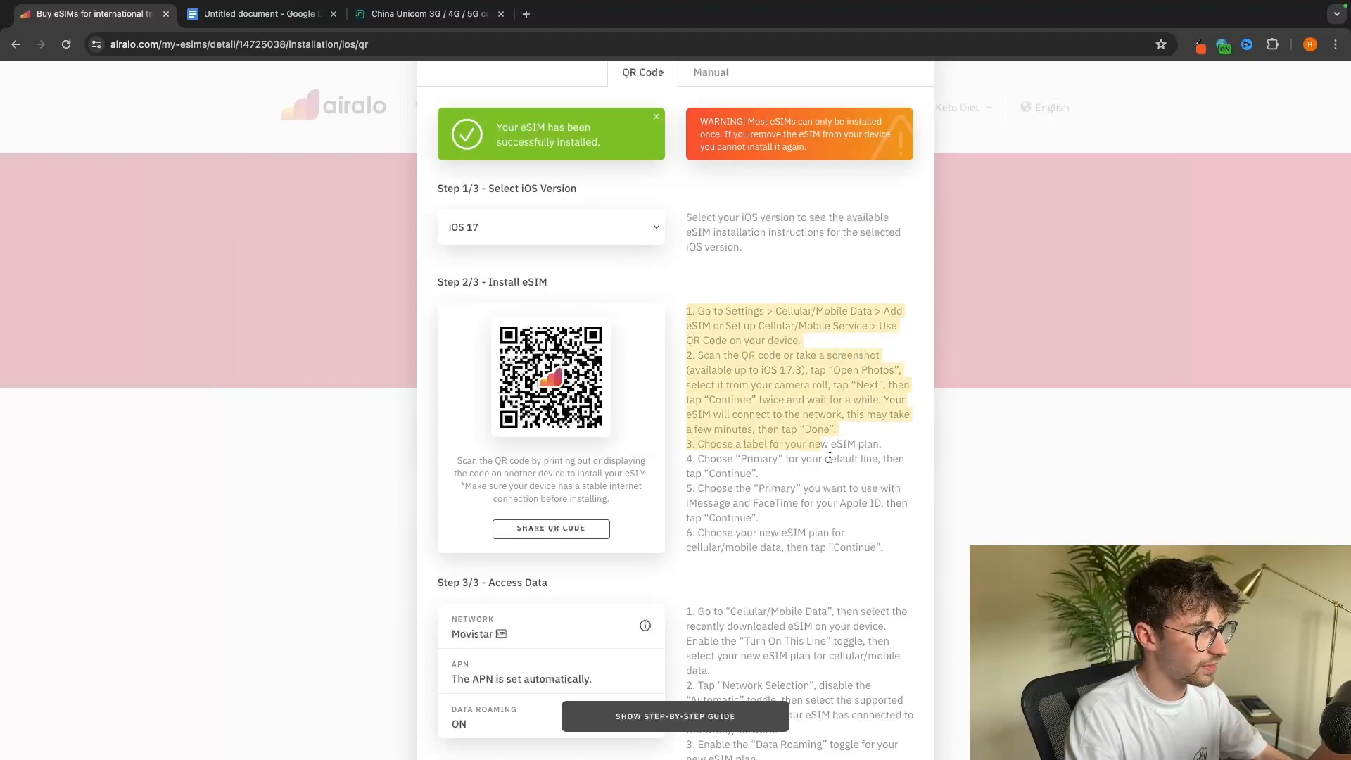